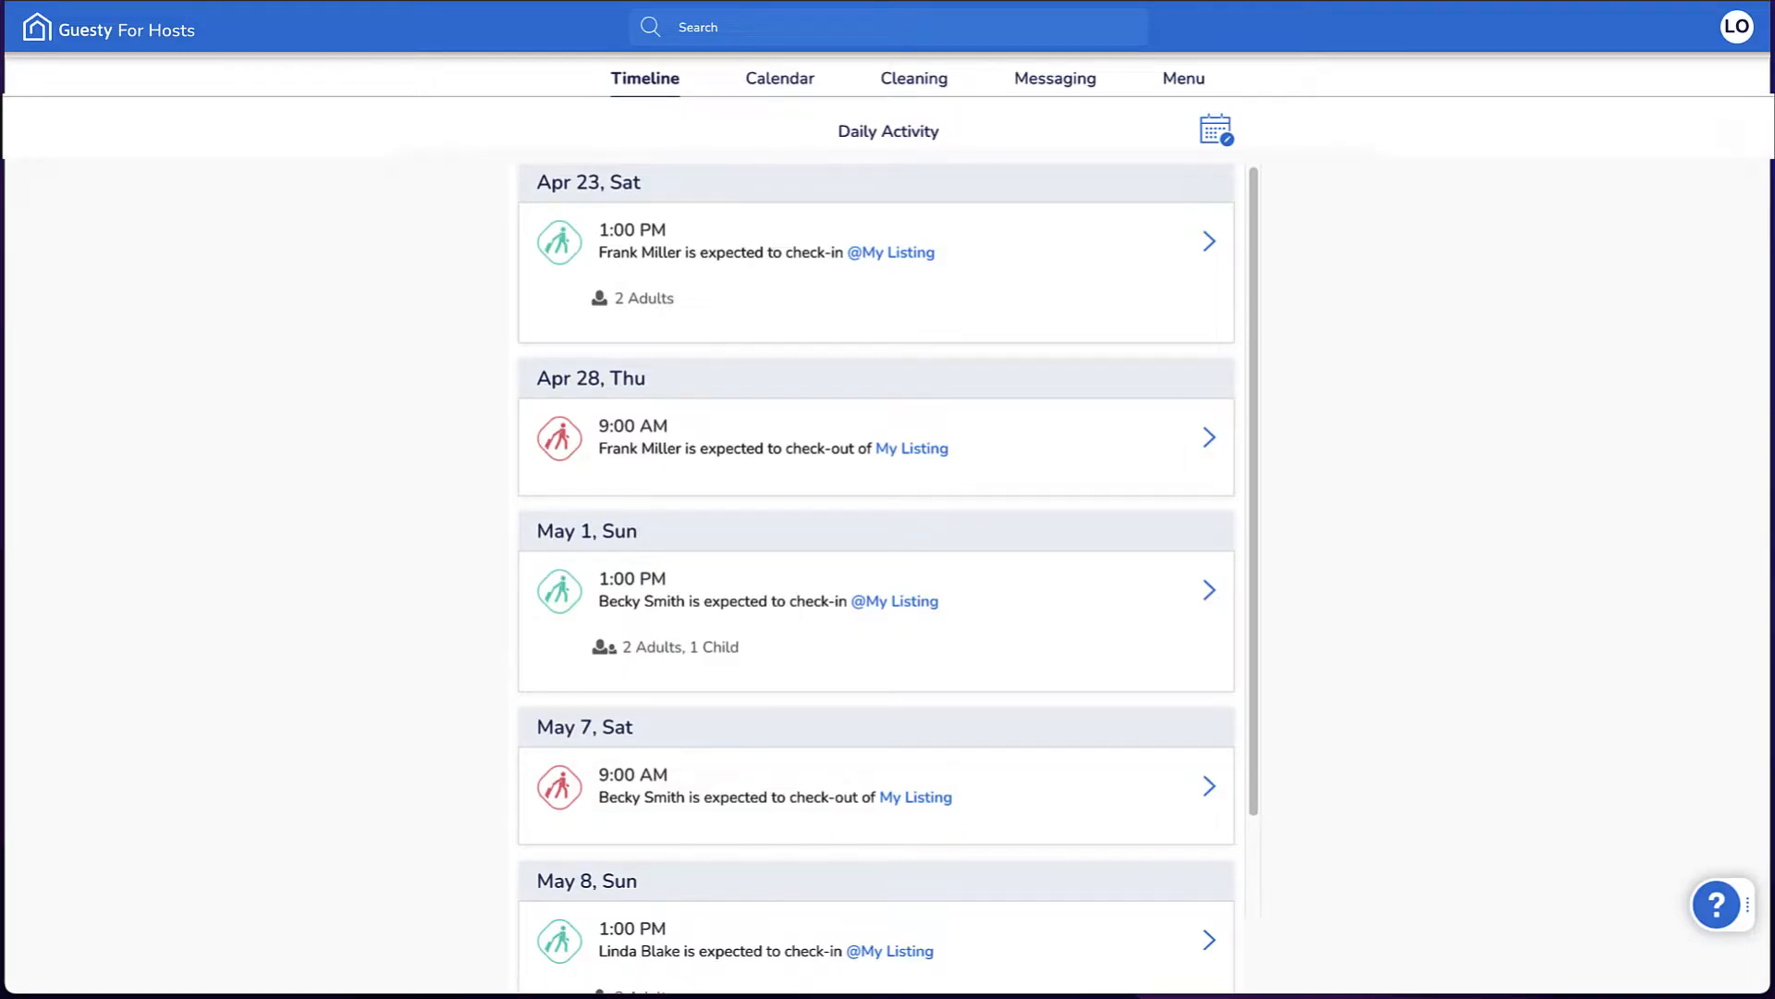
# From the main menu, go to the Vrbo channel and choose Add New Vrbo Account.
pyautogui.click(1181, 78)
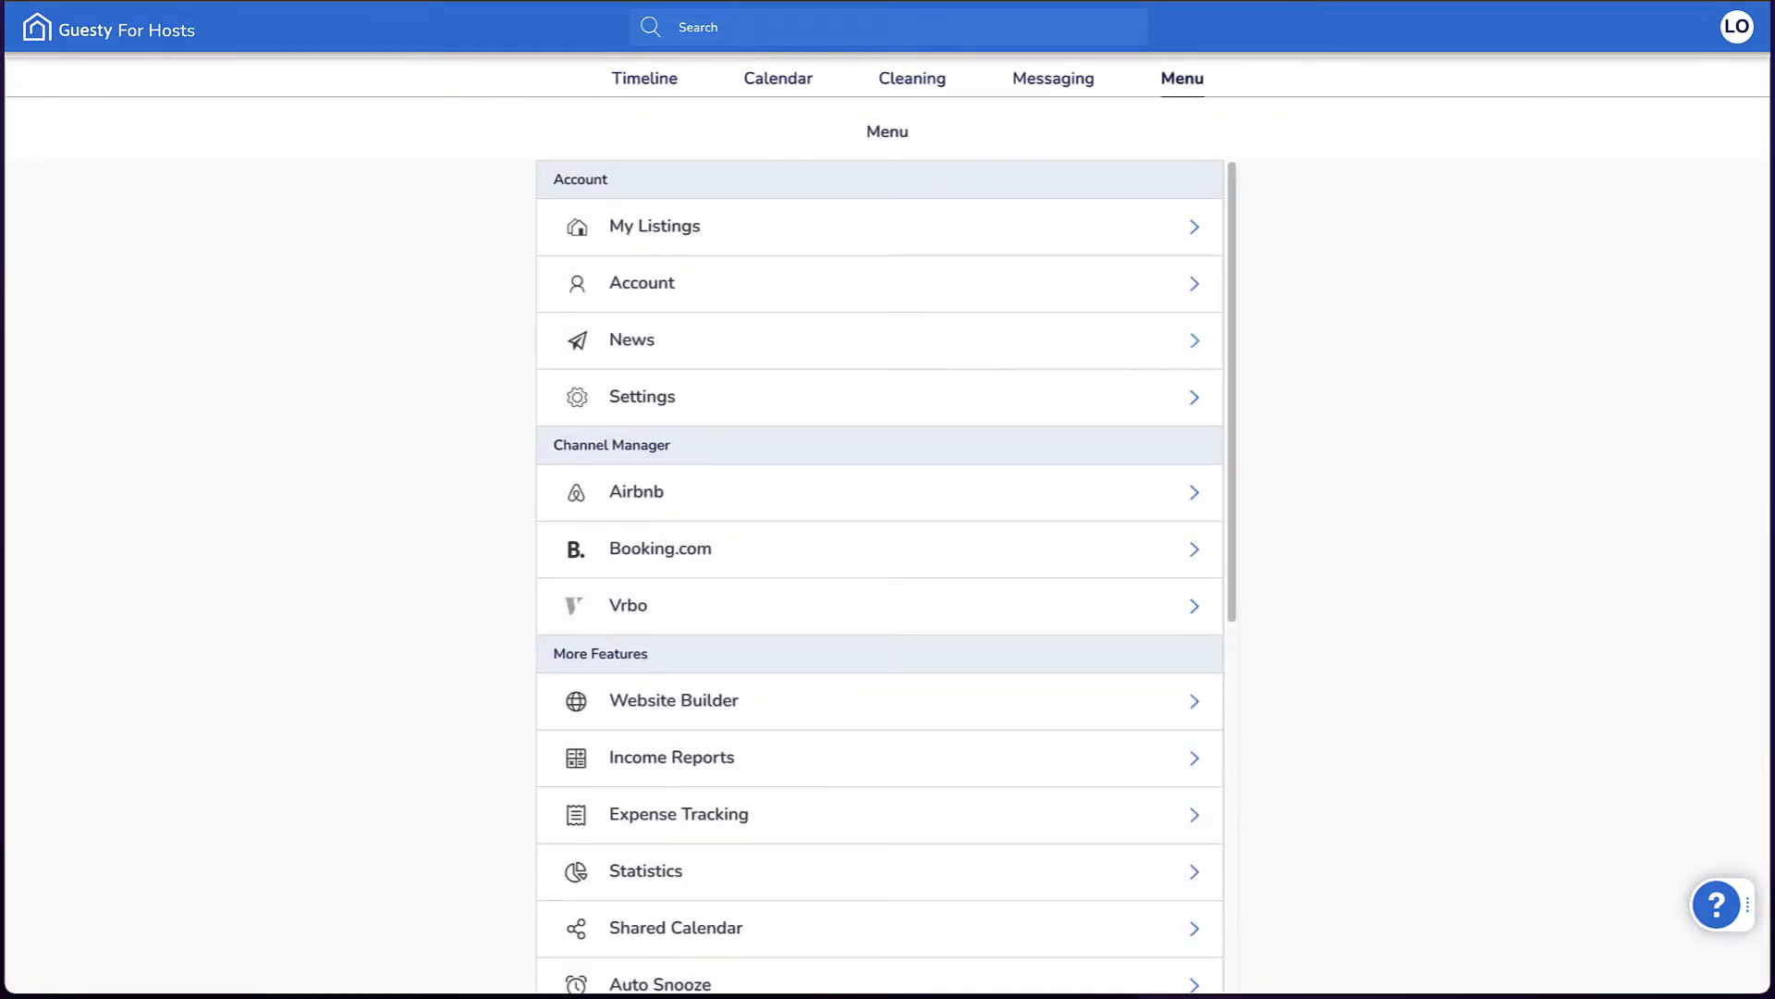
pyautogui.click(627, 604)
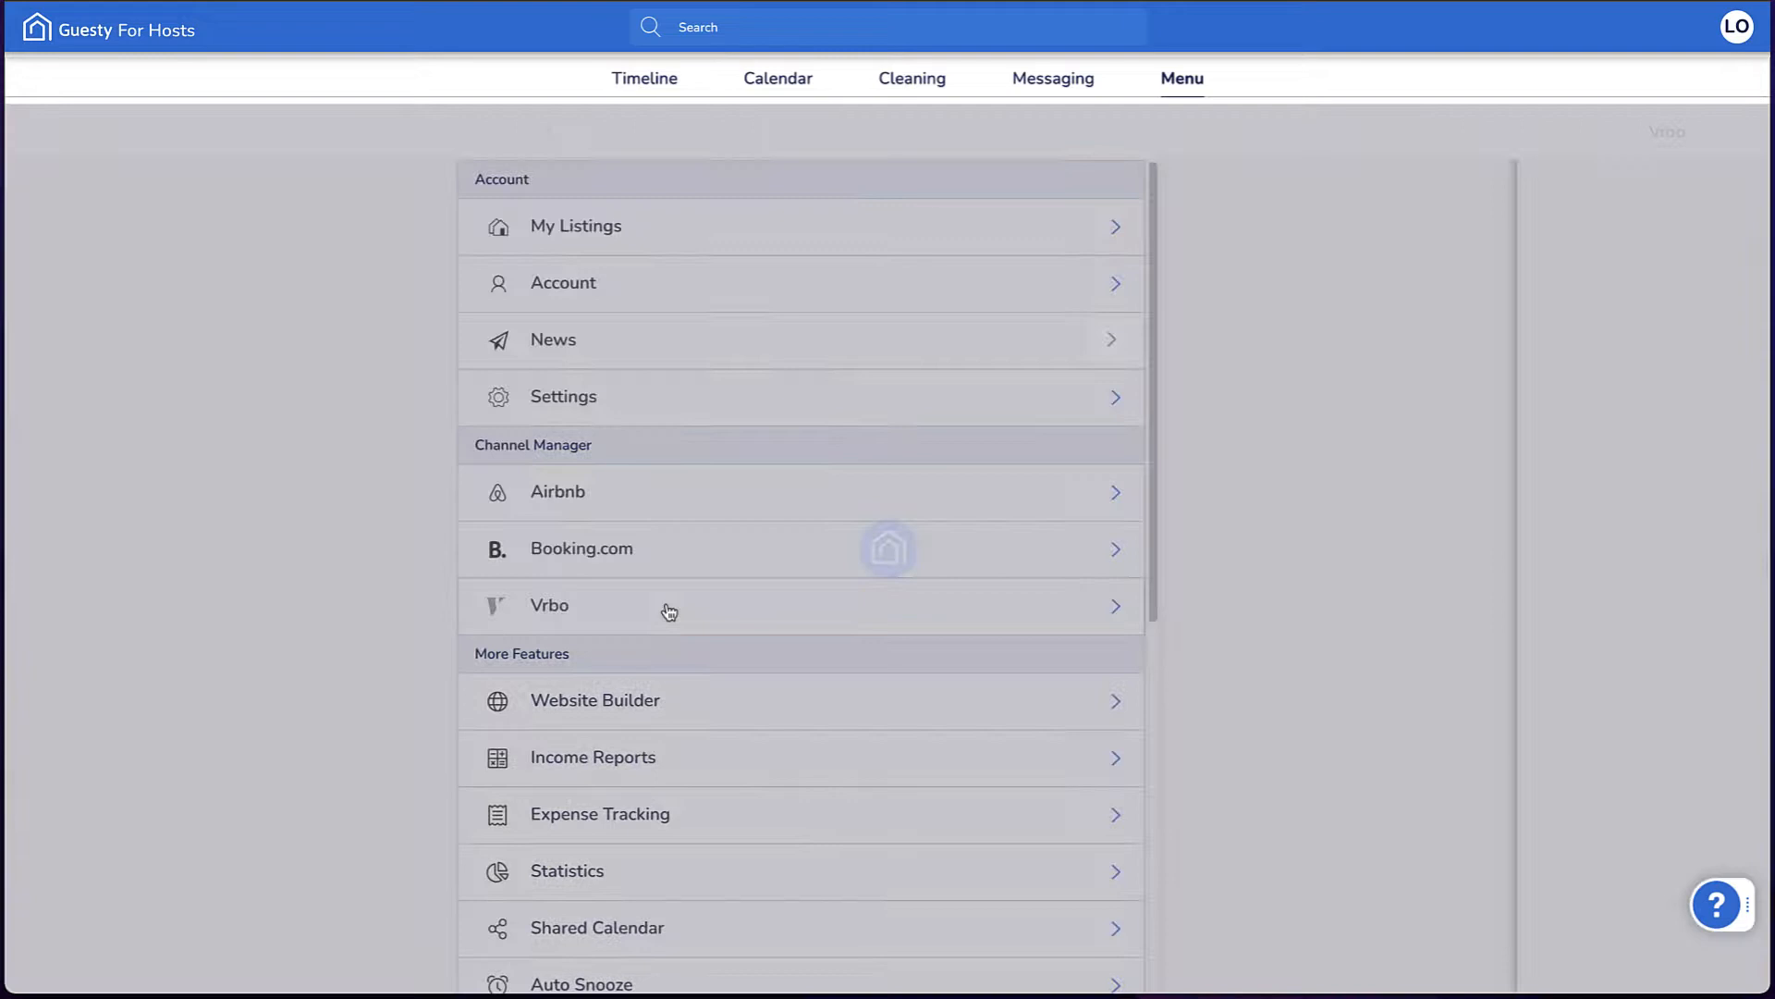
pyautogui.click(549, 604)
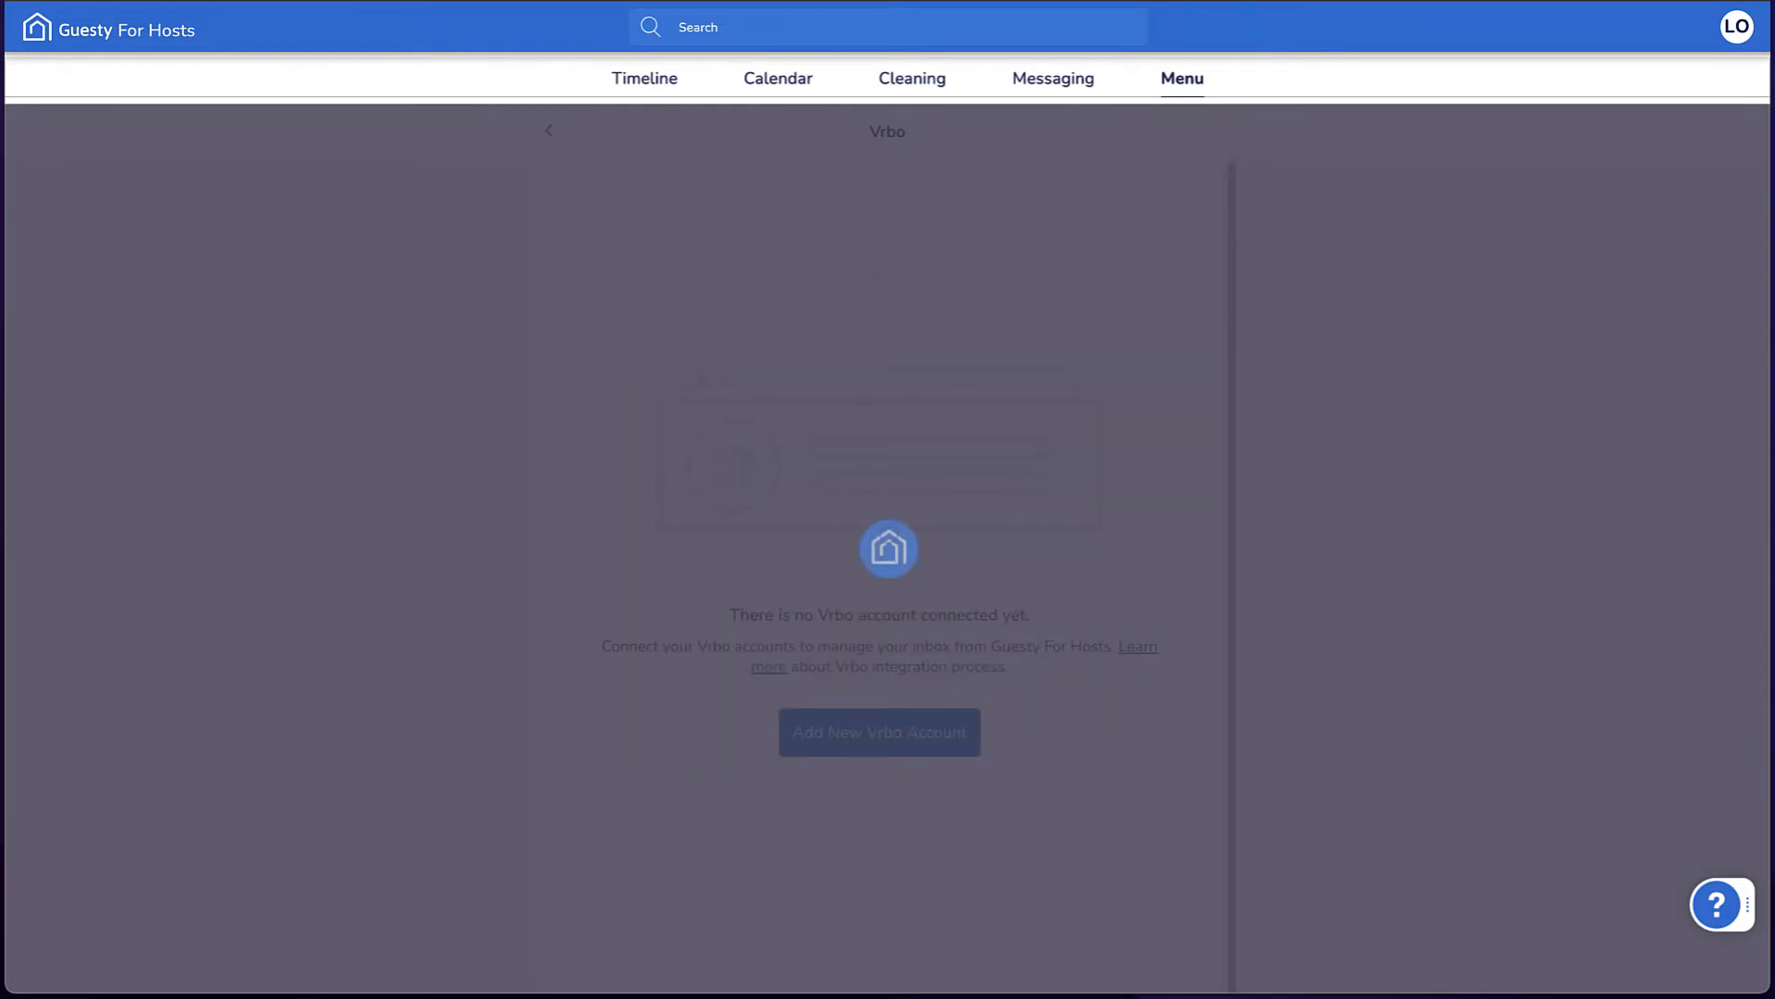
pyautogui.click(878, 733)
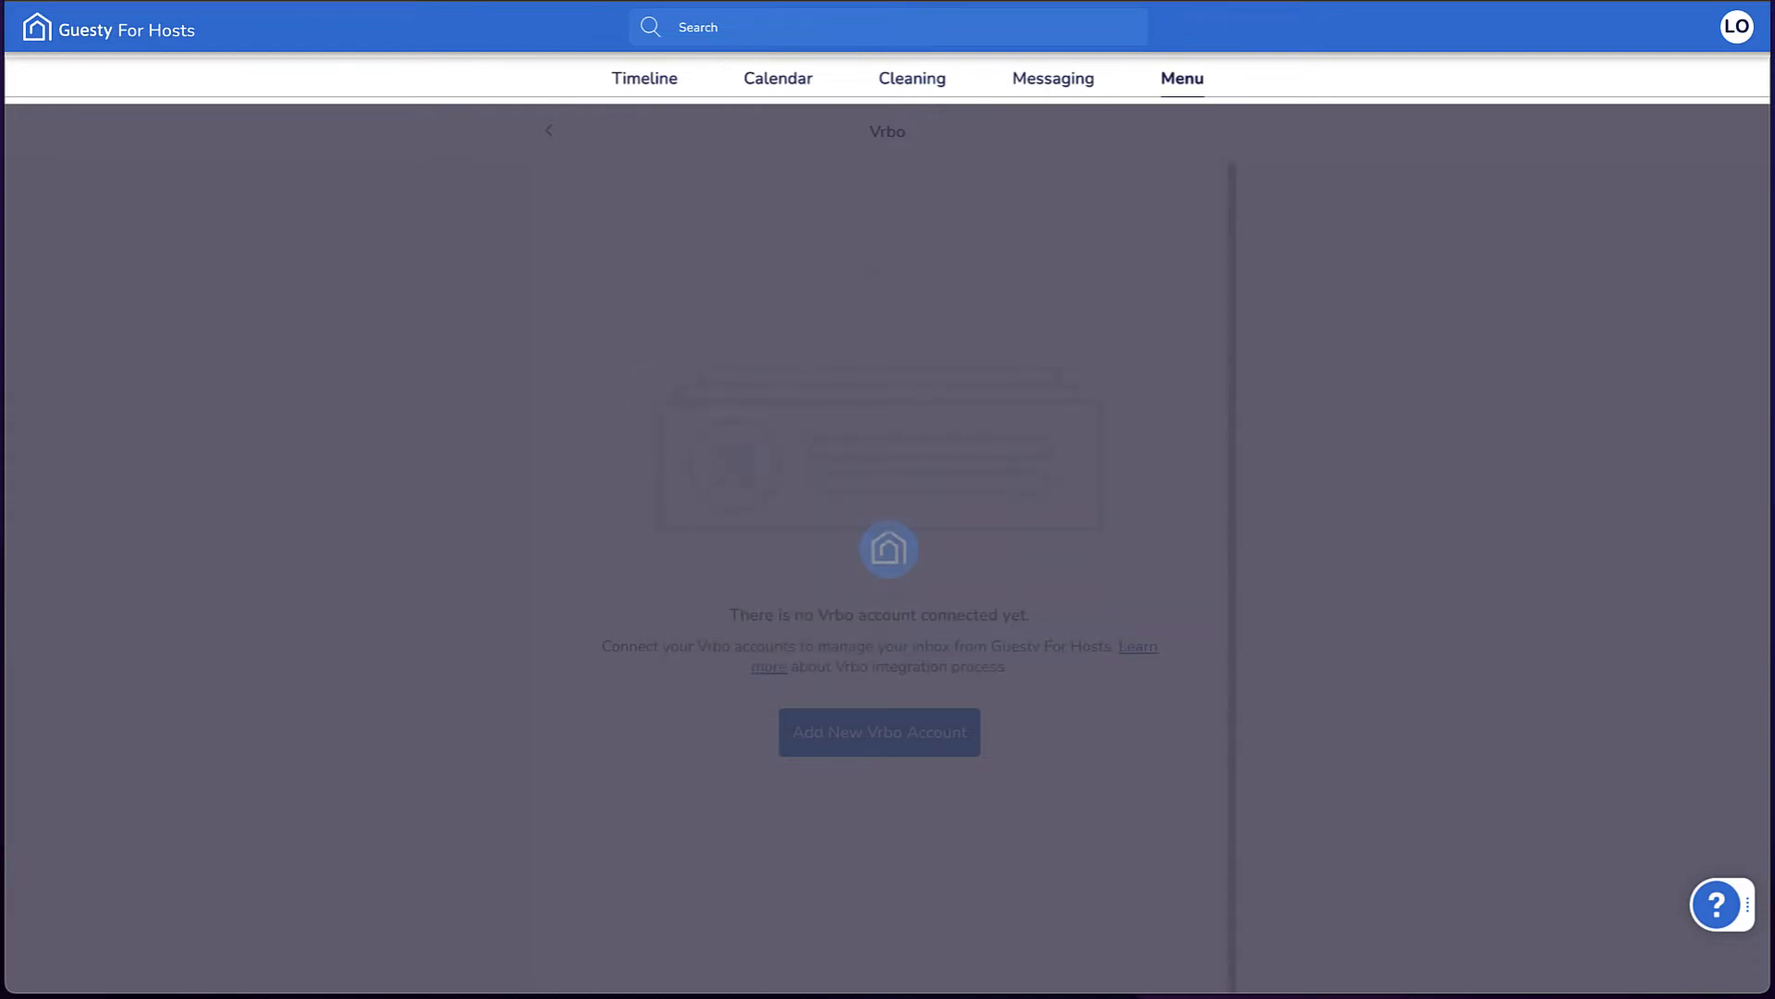
# Complete the Vrbo connection and import the Vrbo listings for matching.
pyautogui.click(878, 732)
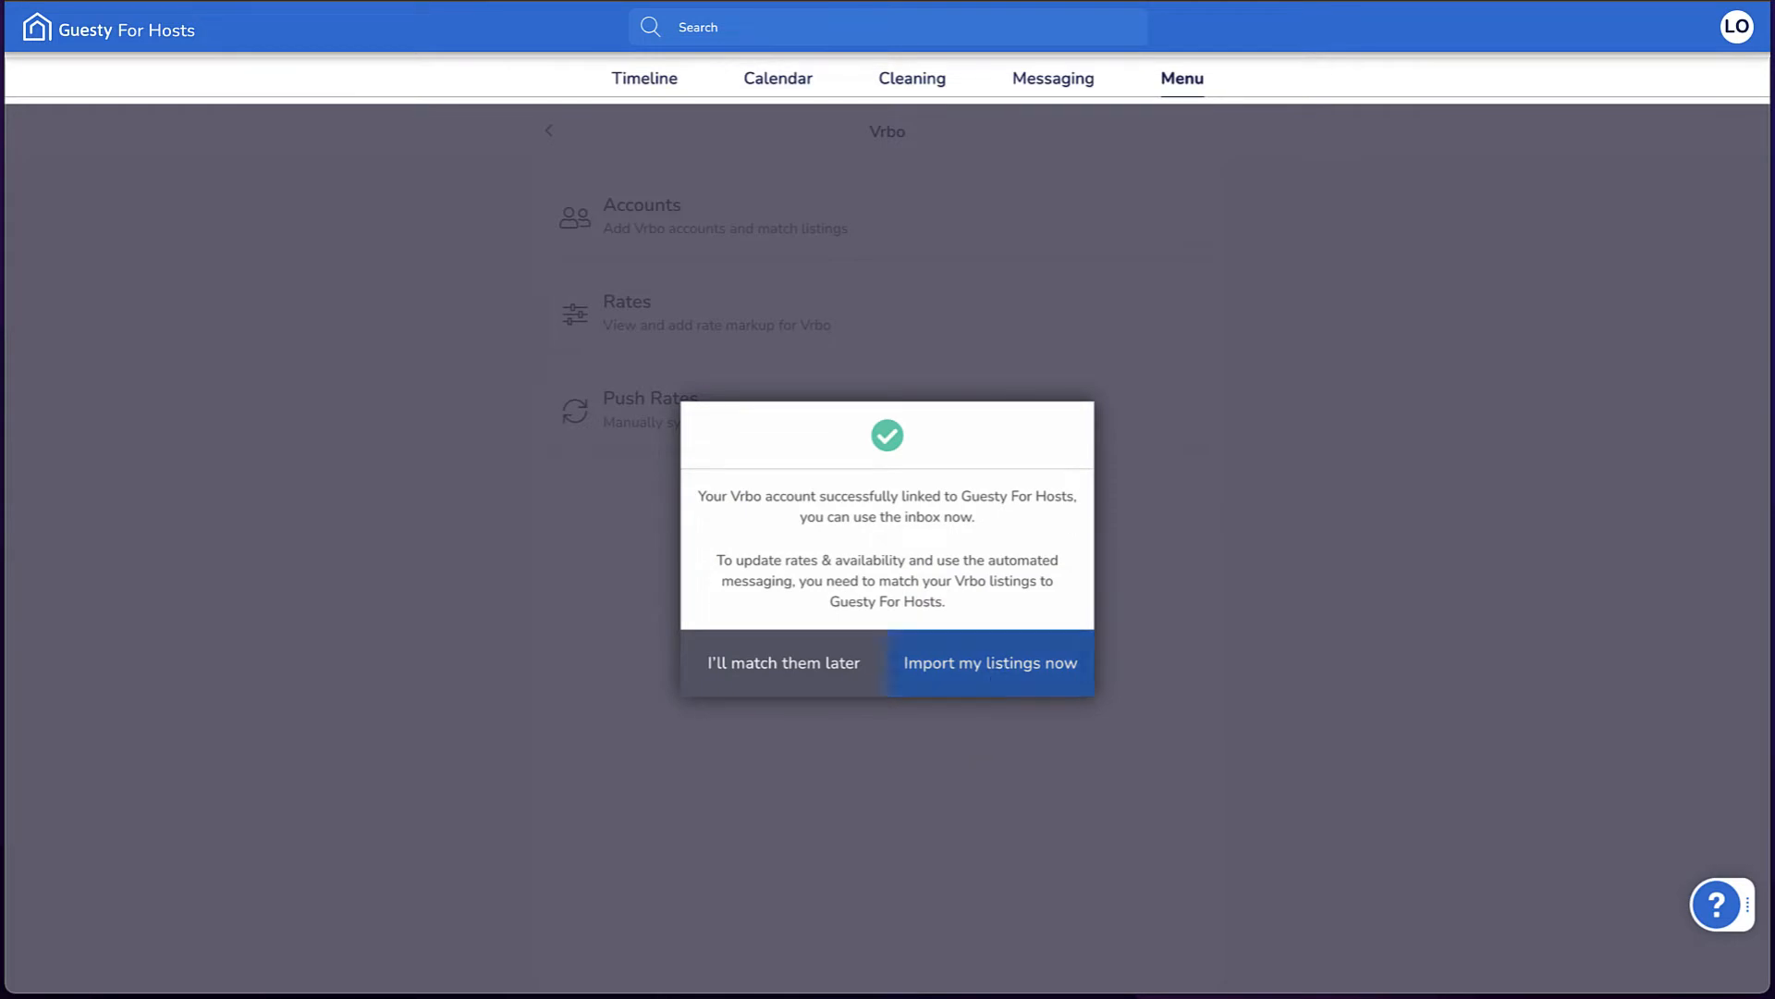
pyautogui.click(988, 662)
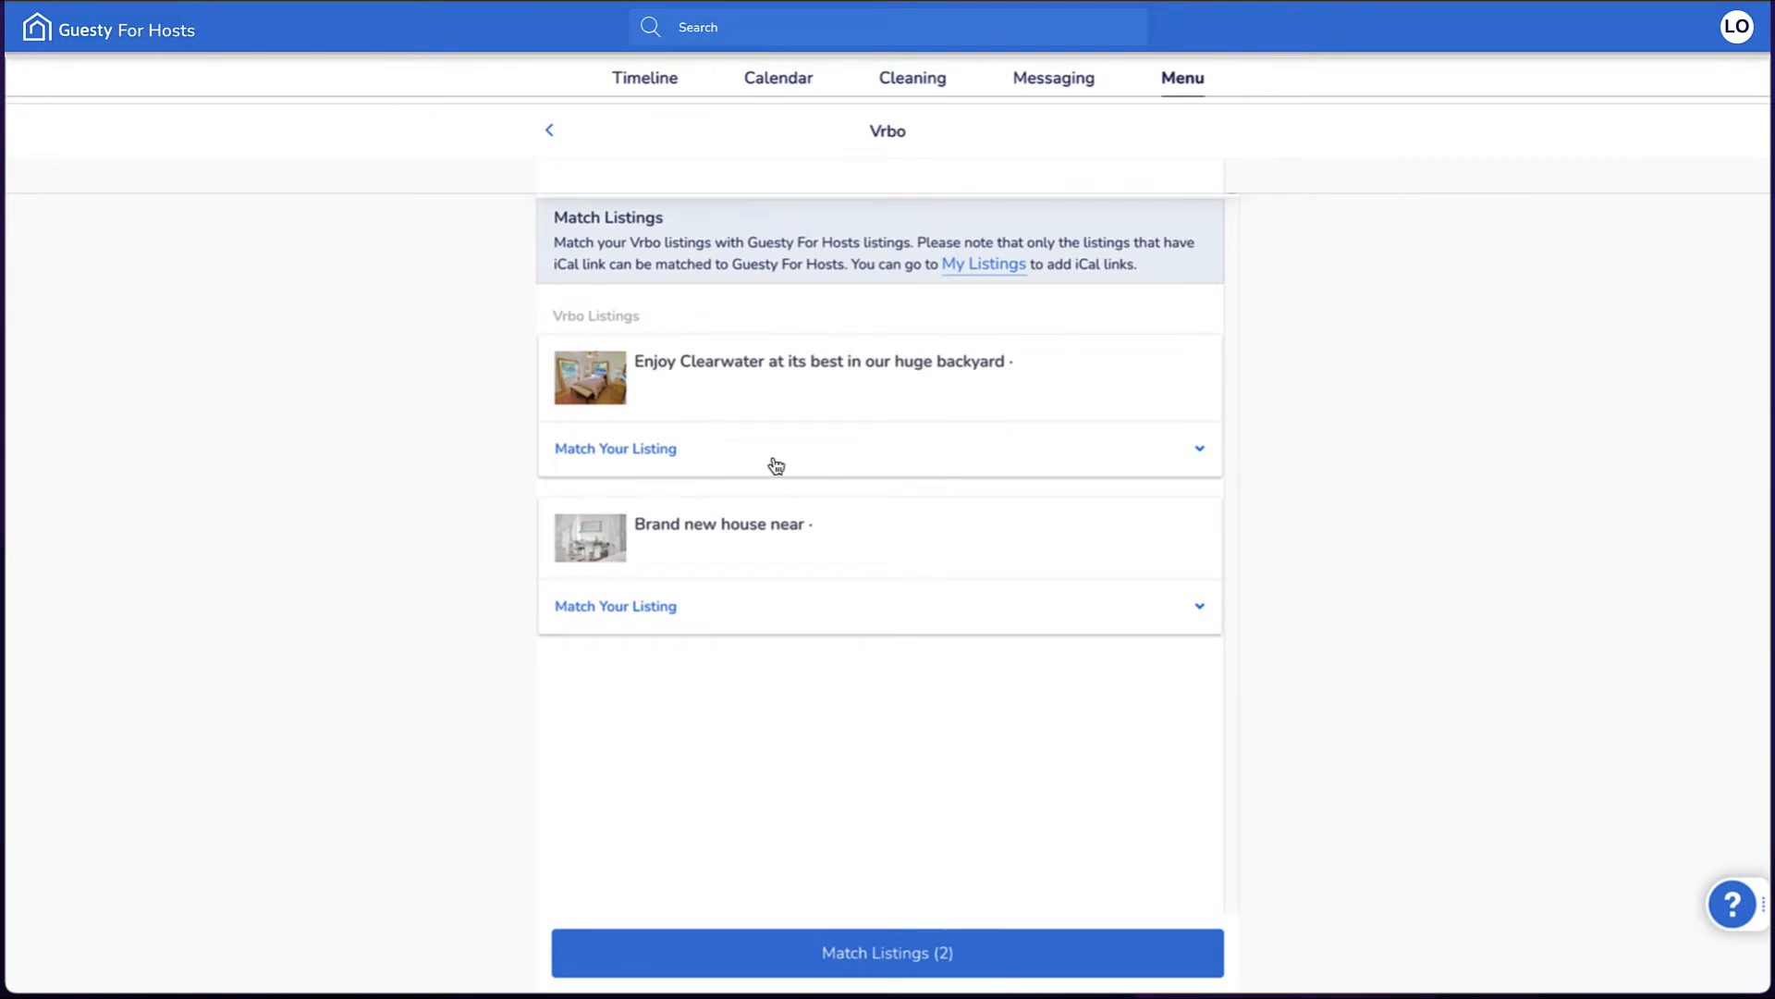
# Match the Clearwater listing to London and add an iCal link for the Londons listing.
pyautogui.click(614, 448)
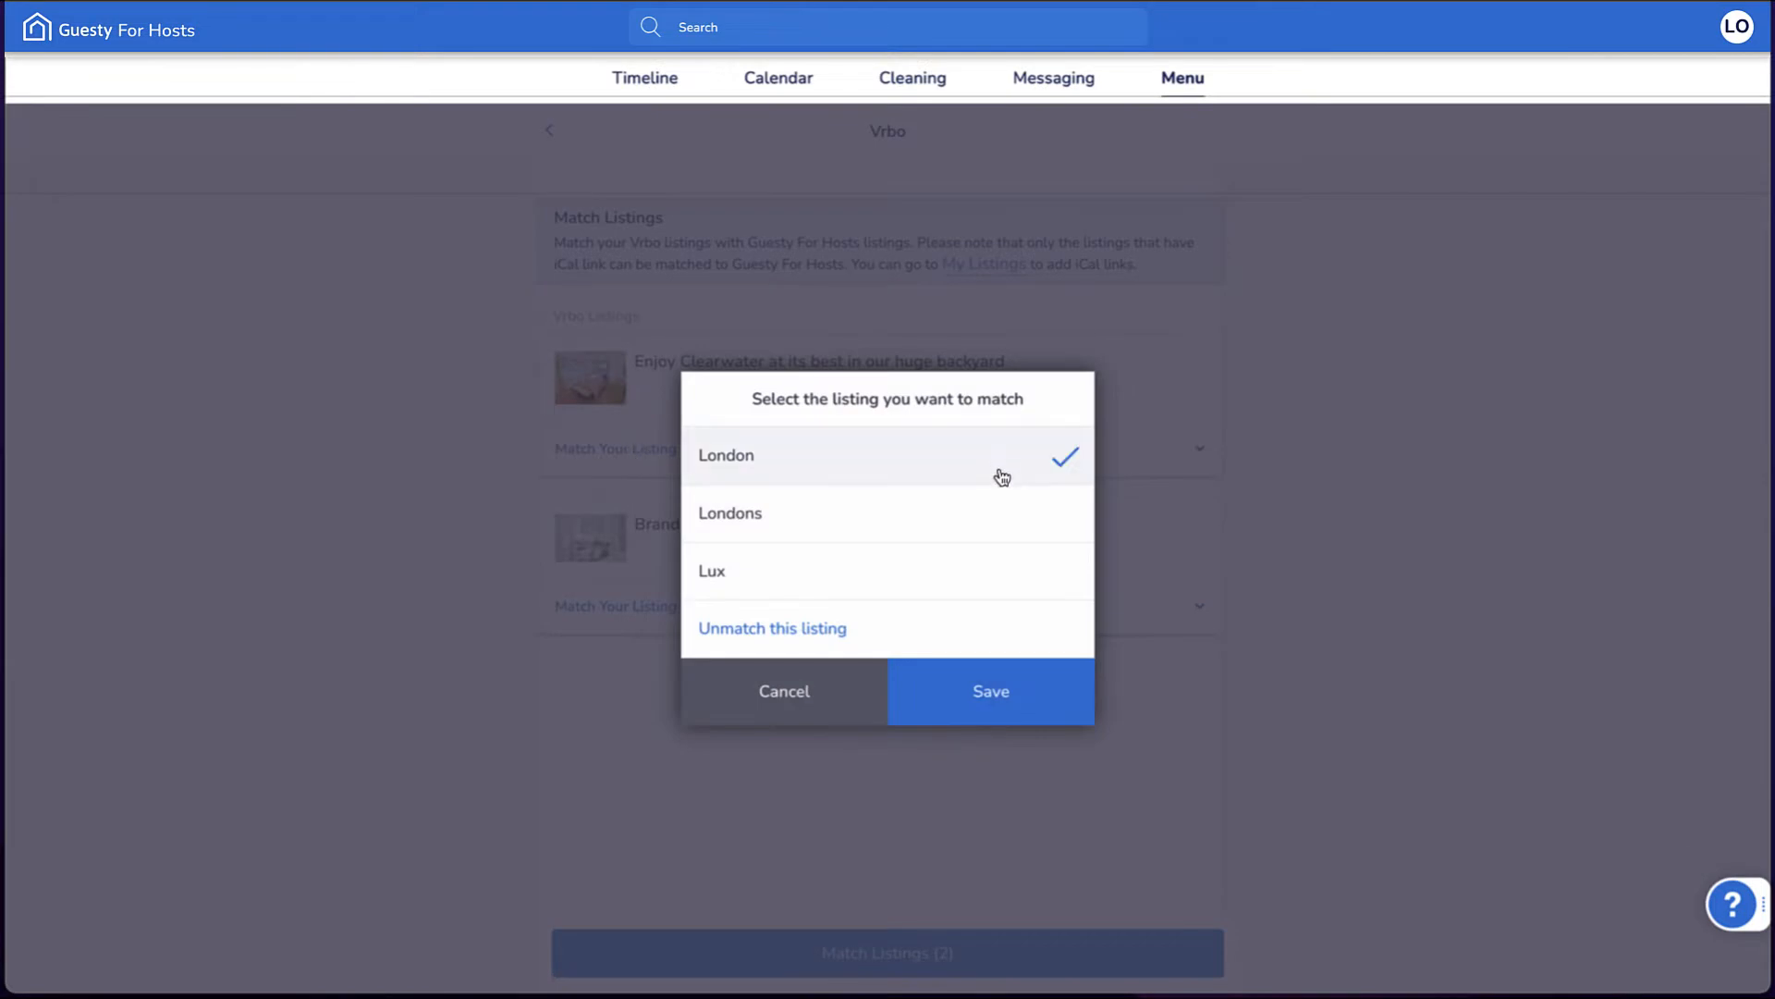
pyautogui.click(988, 689)
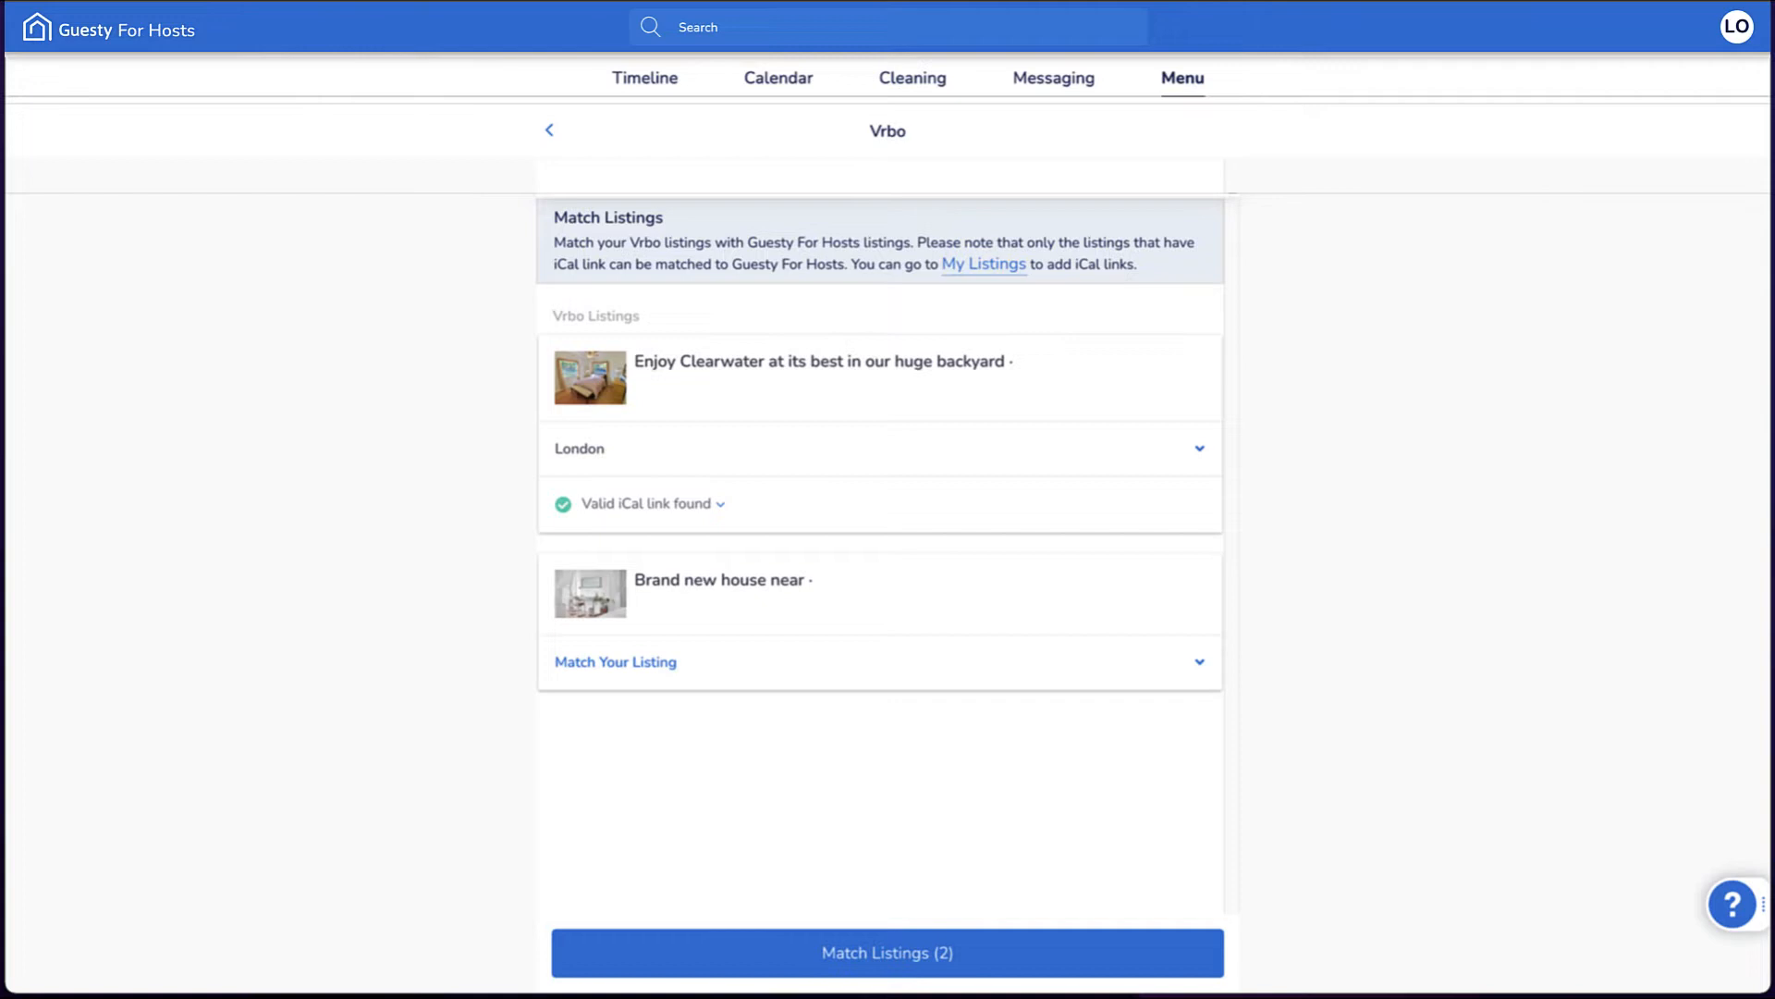
pyautogui.moveTo(643, 503)
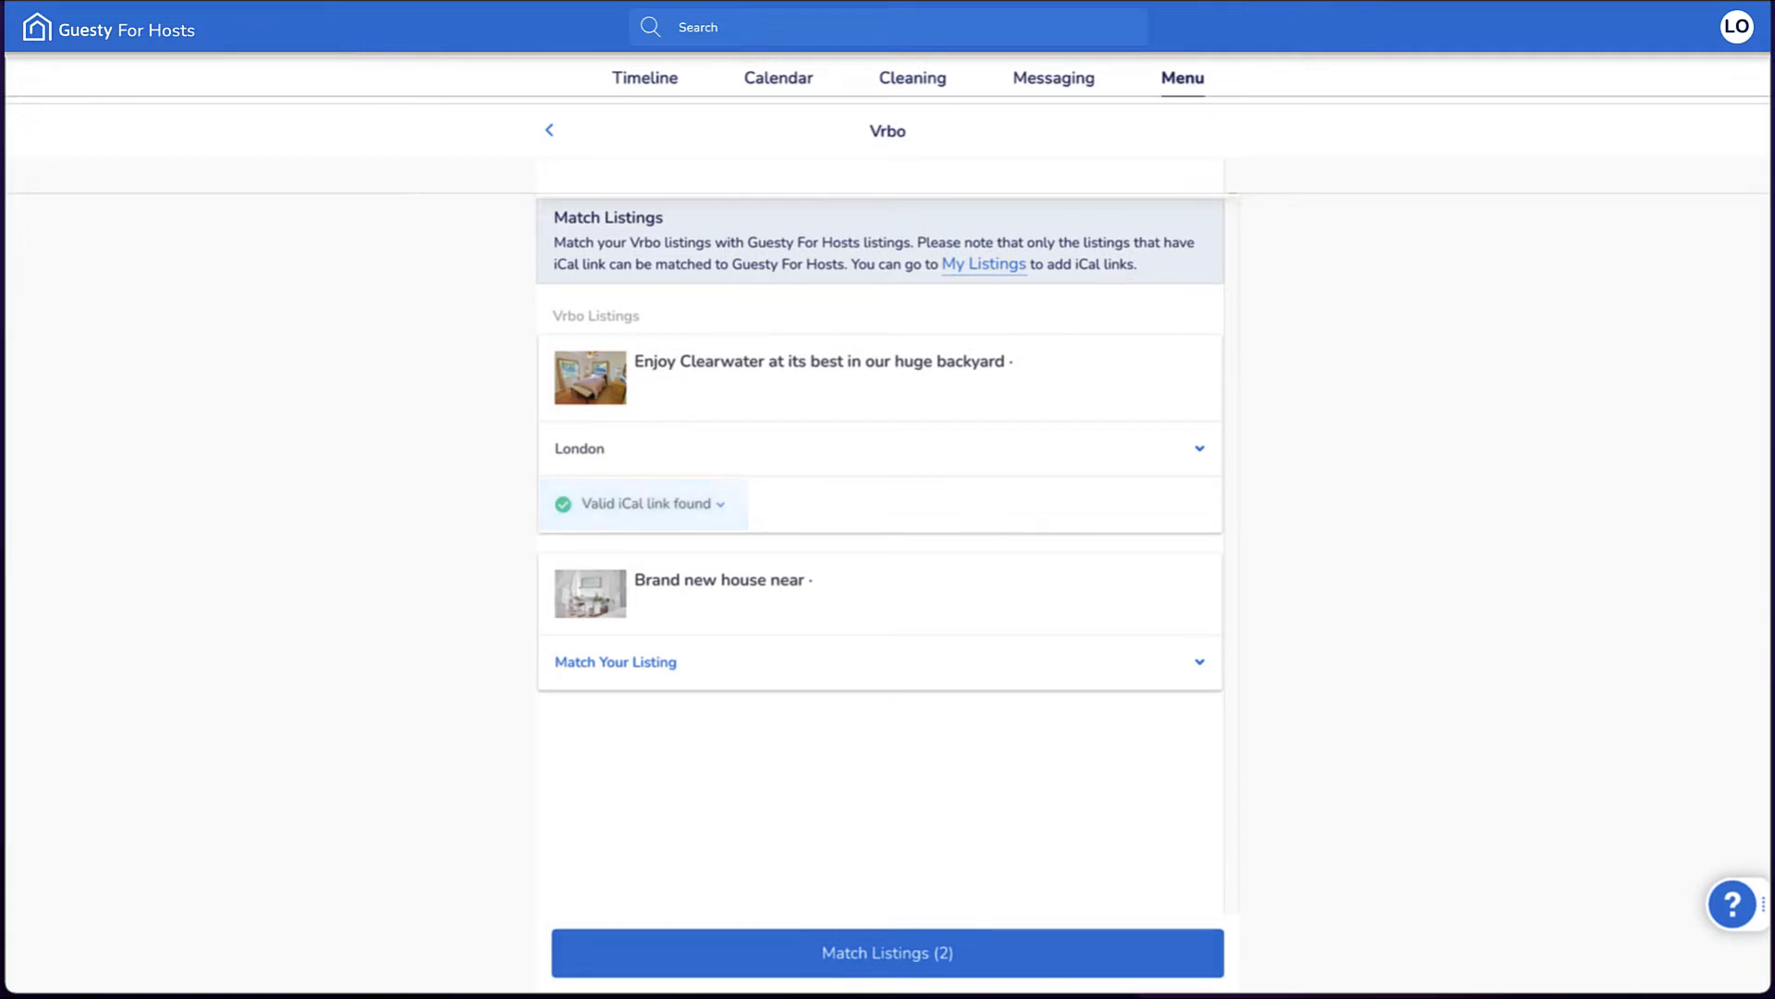
pyautogui.click(614, 662)
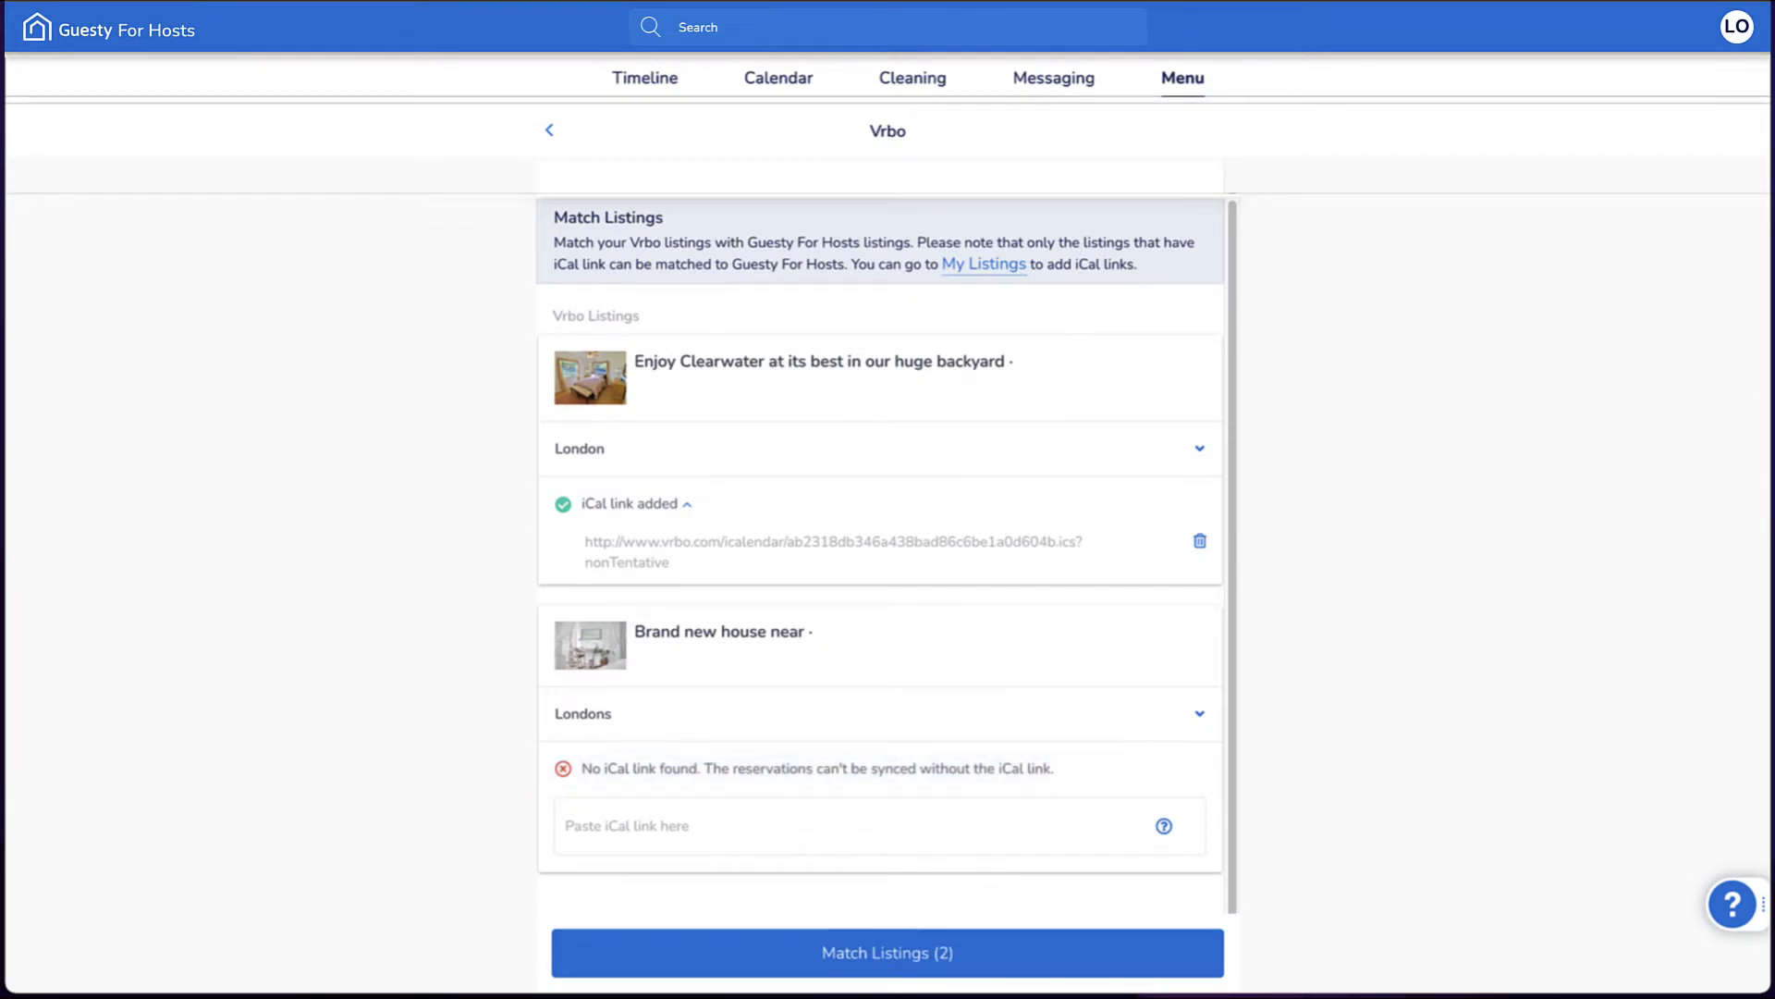
pyautogui.click(871, 825)
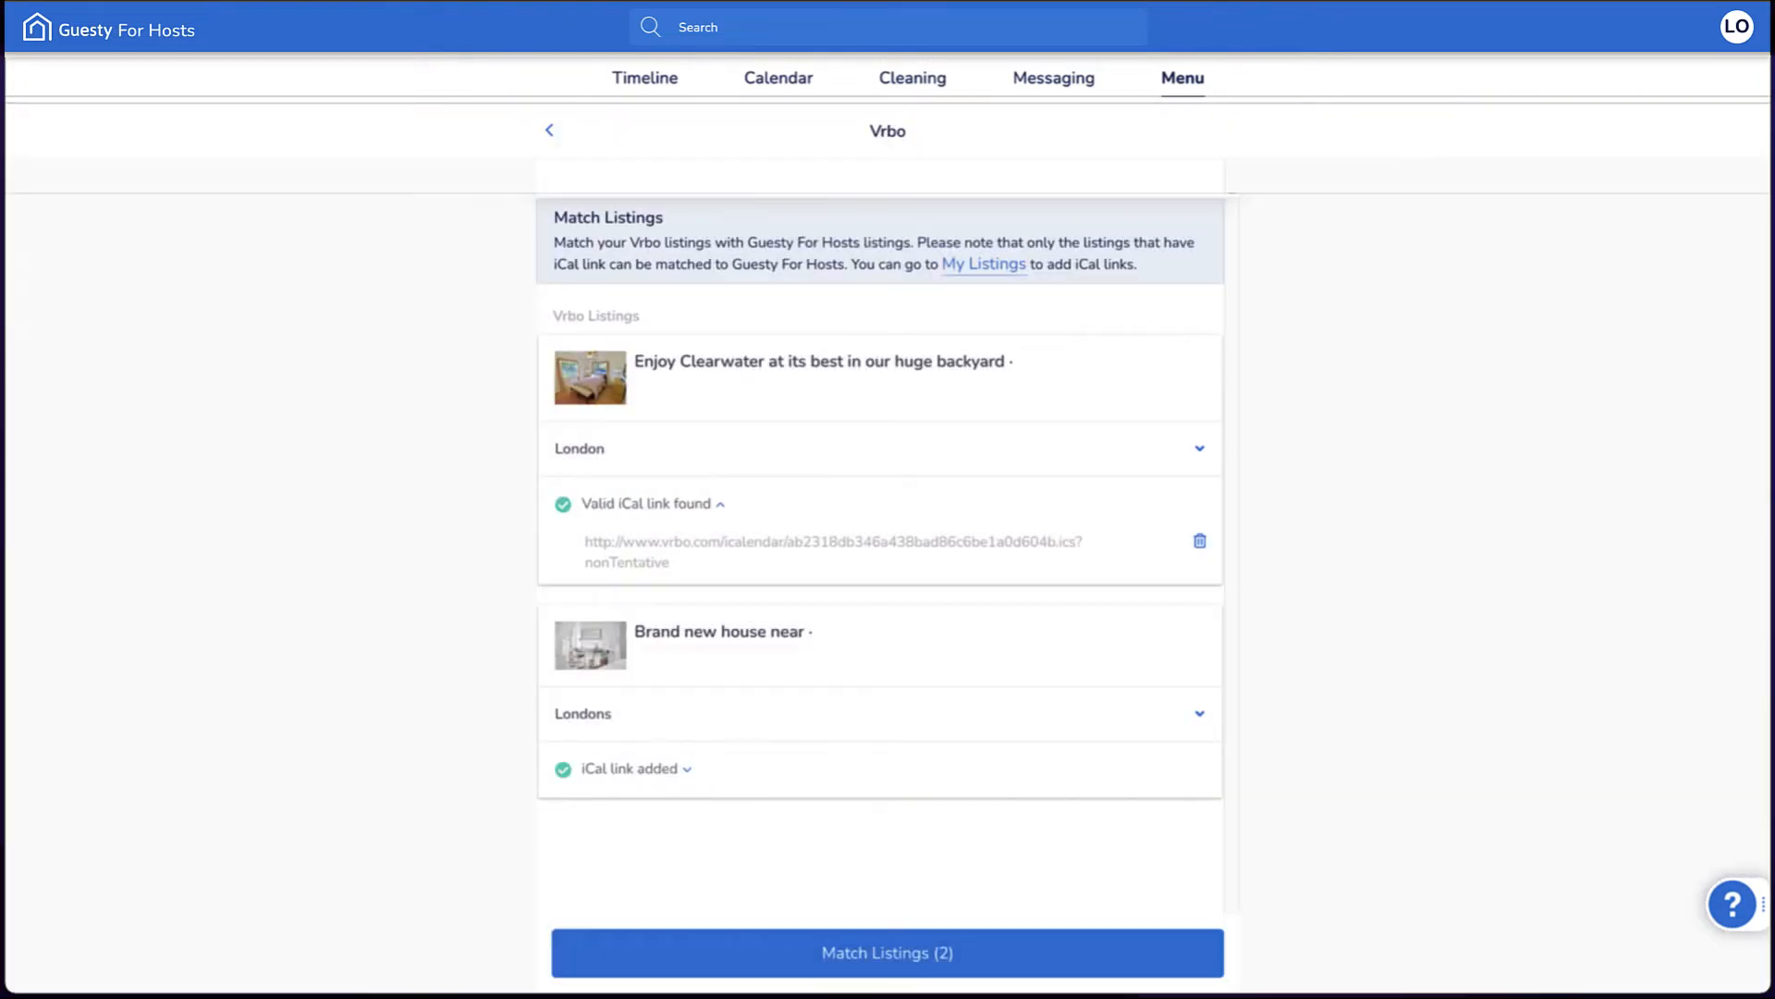
# Submit Match Listings (2) and accept the success message.
pyautogui.click(885, 952)
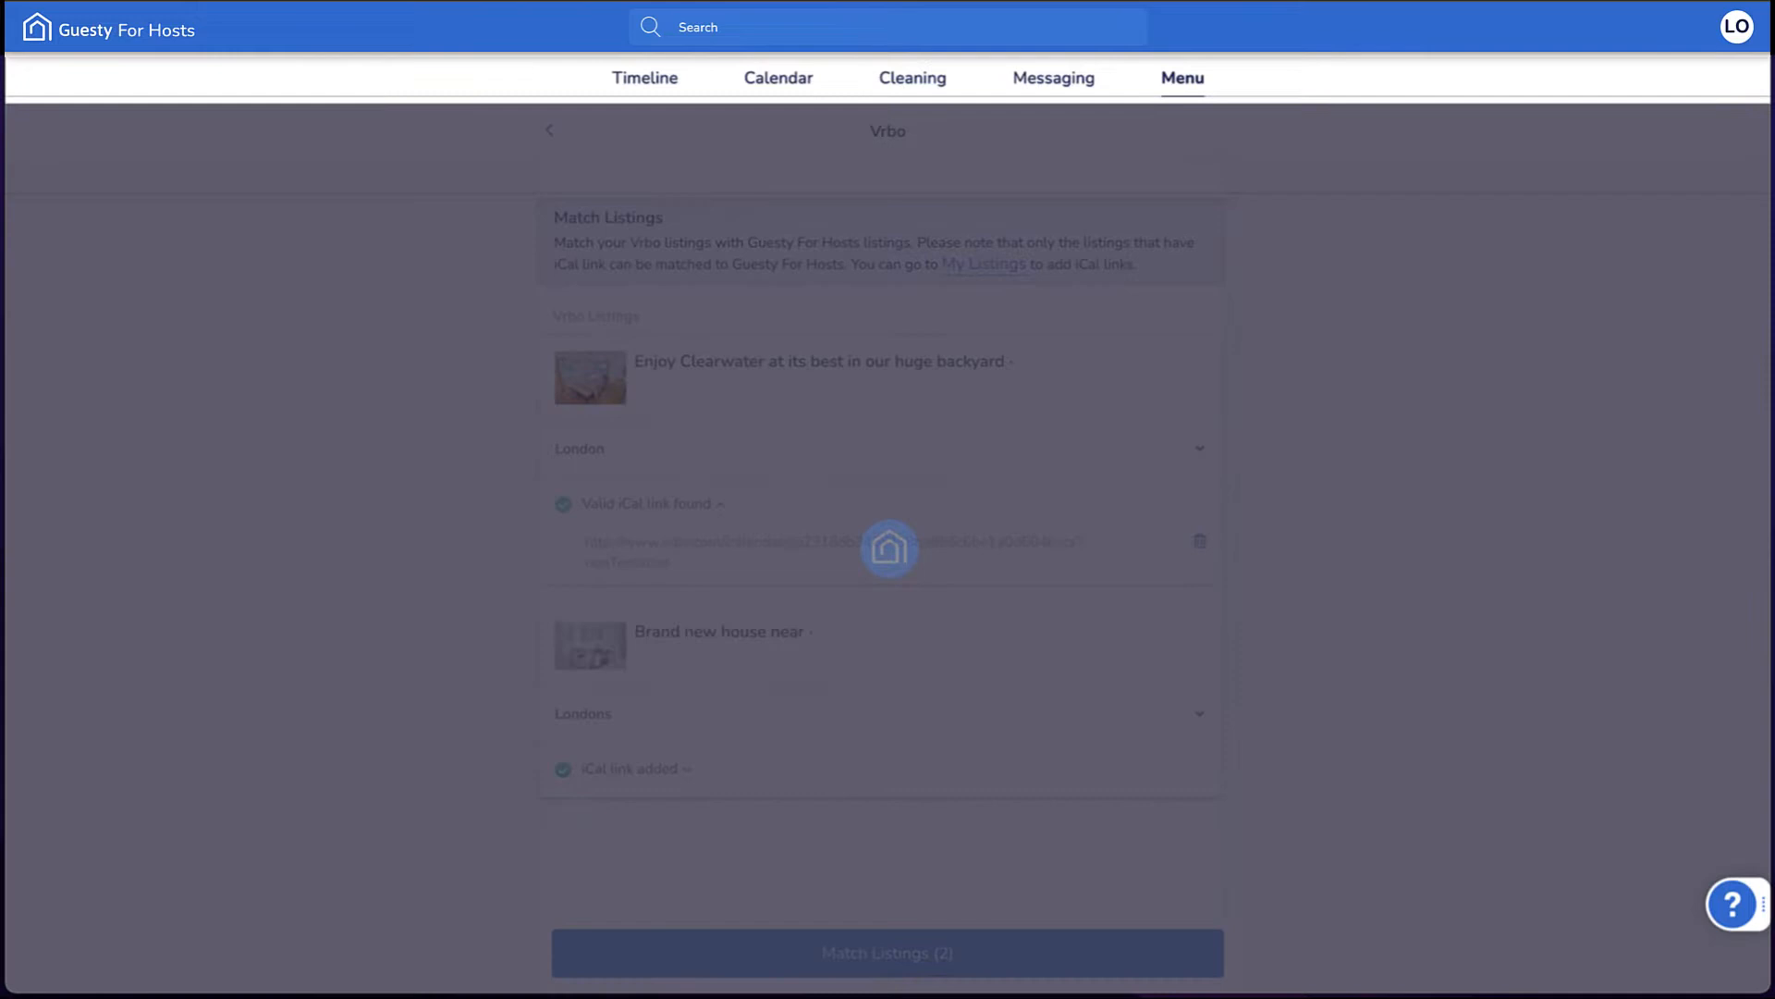
pyautogui.click(885, 952)
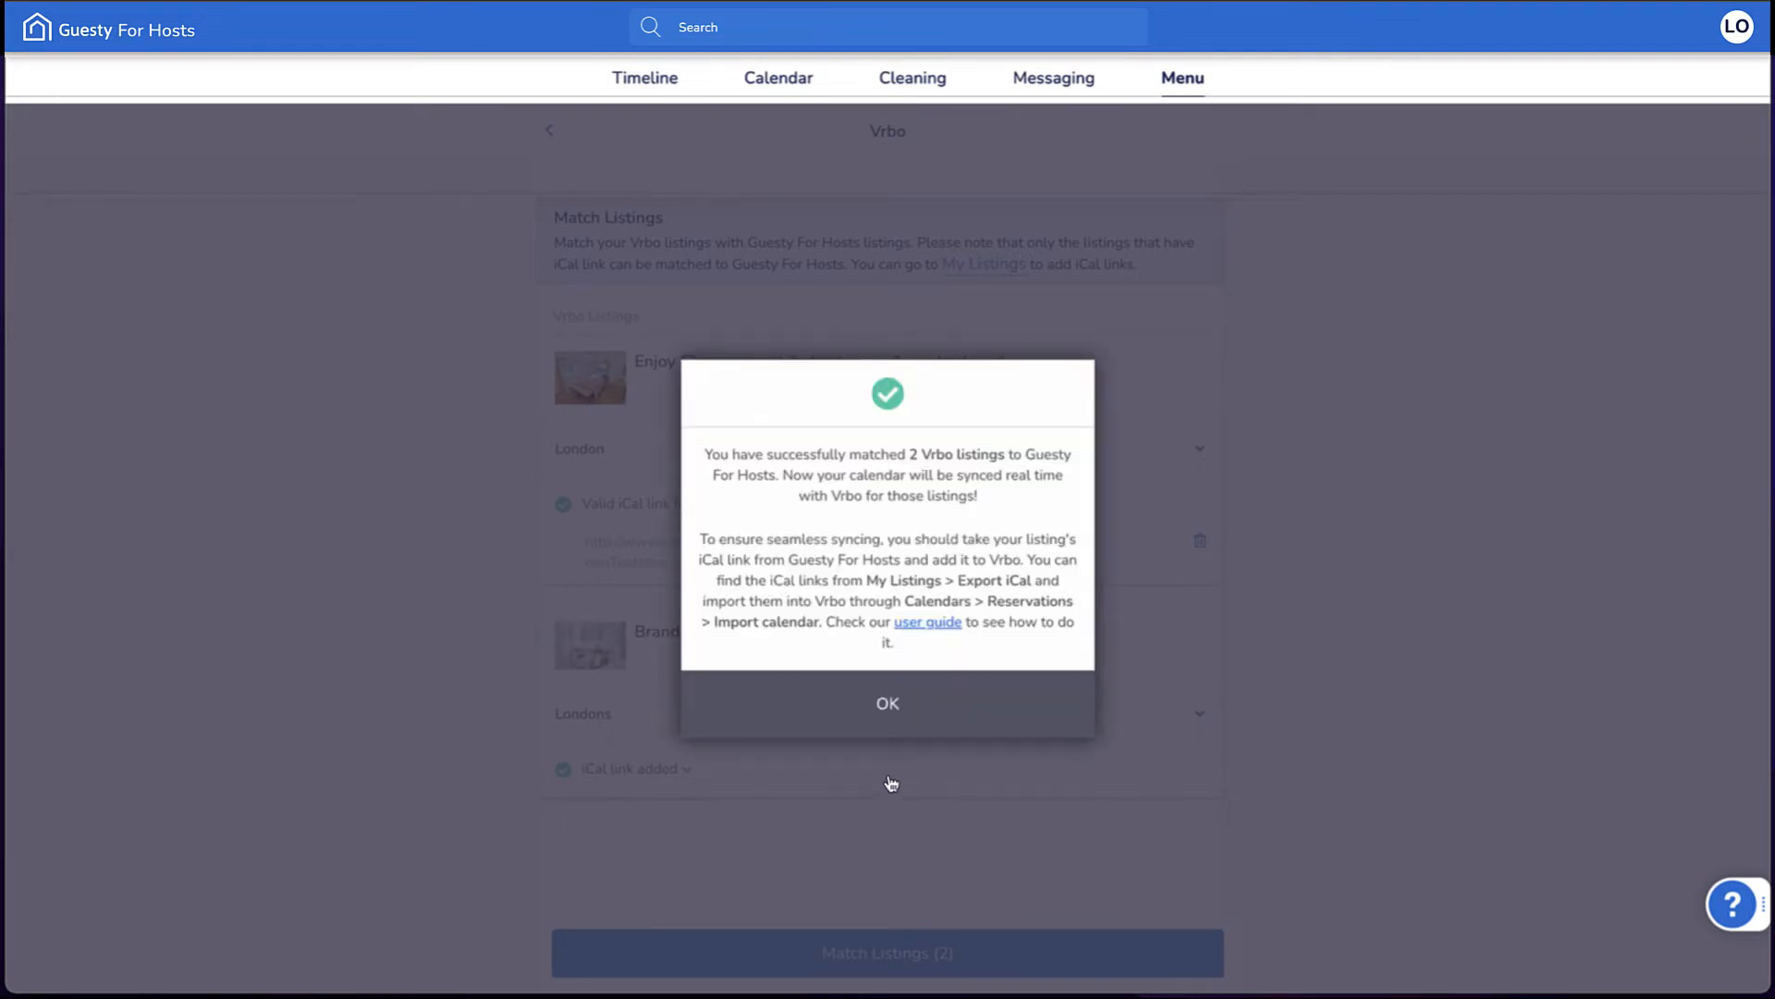
pyautogui.click(886, 703)
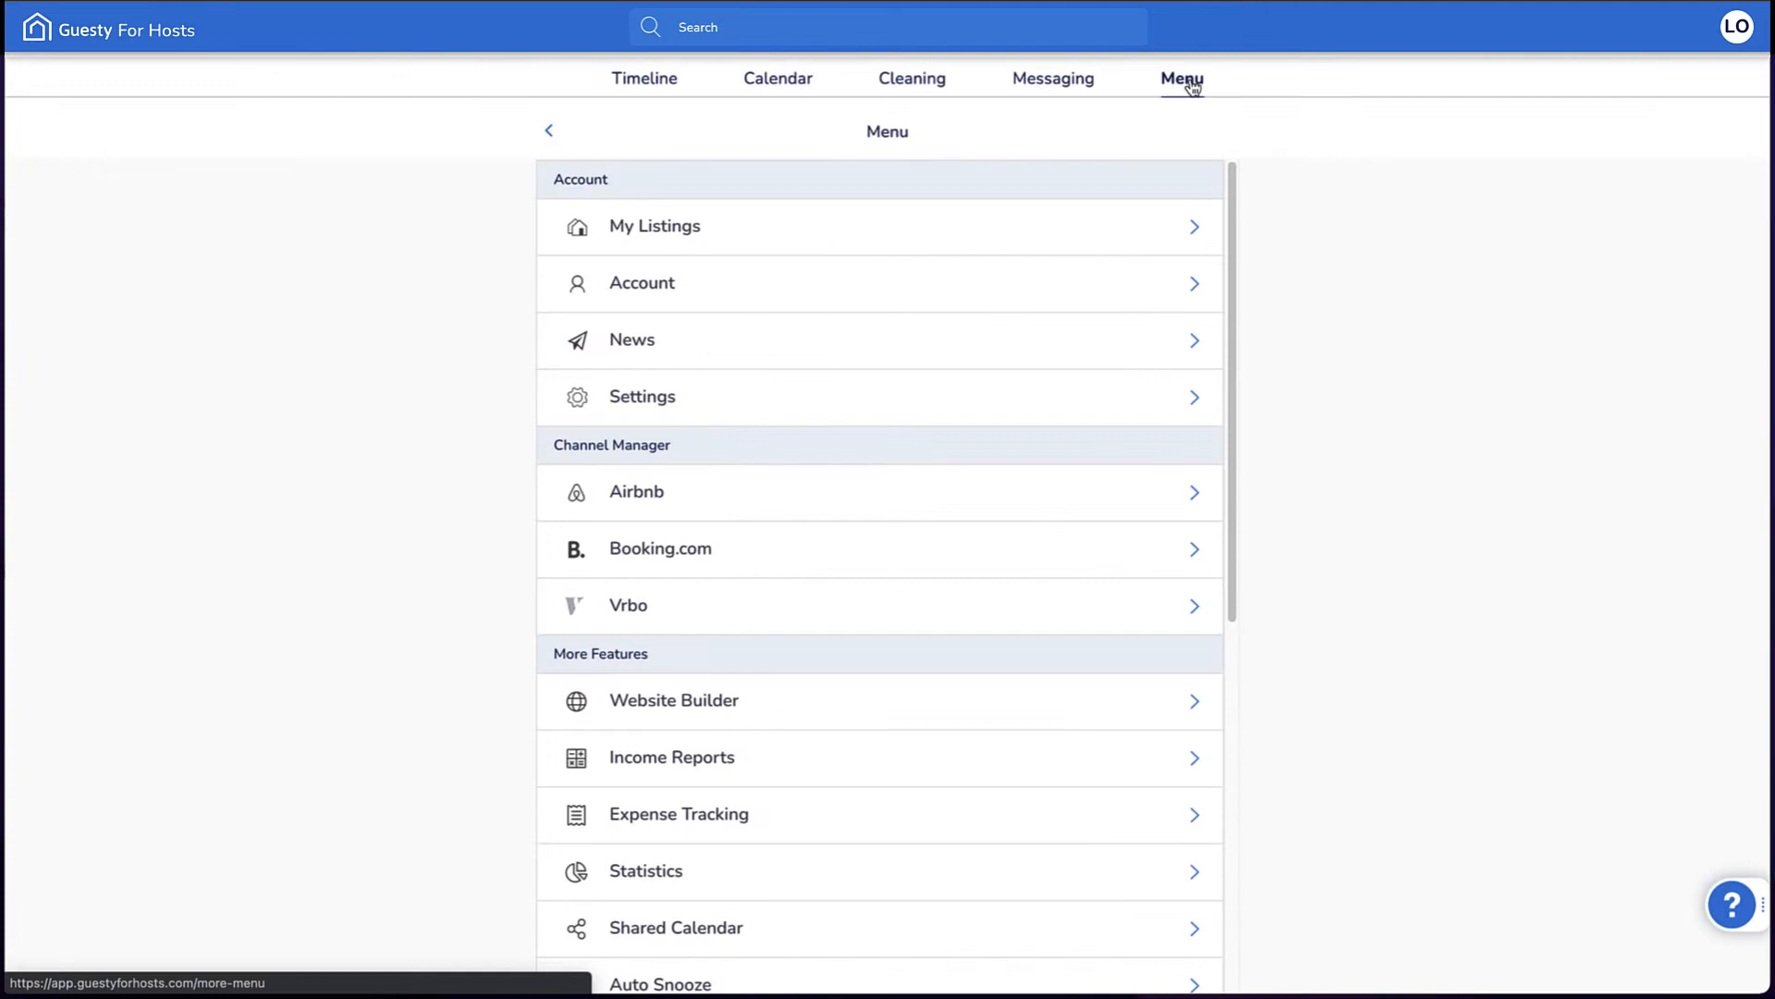
pyautogui.moveTo(930, 161)
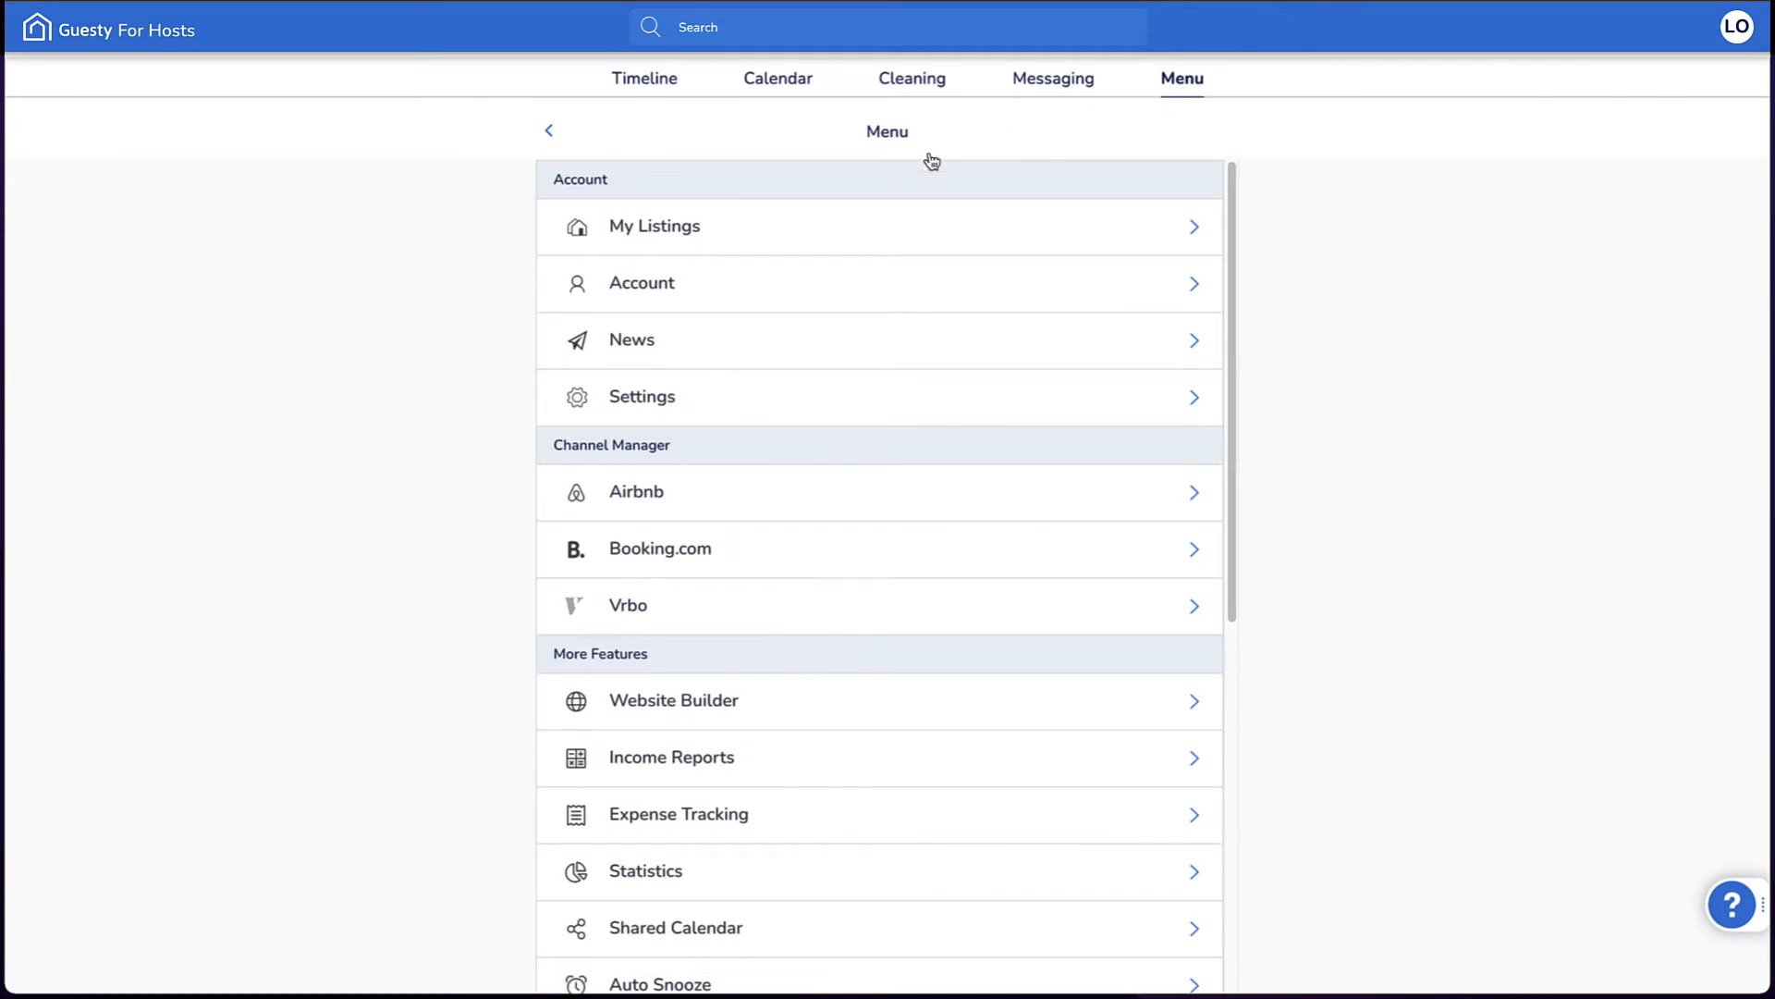
# Generate the London listing's iCal export link in Listing Details, then head to the Calendar.
pyautogui.click(653, 225)
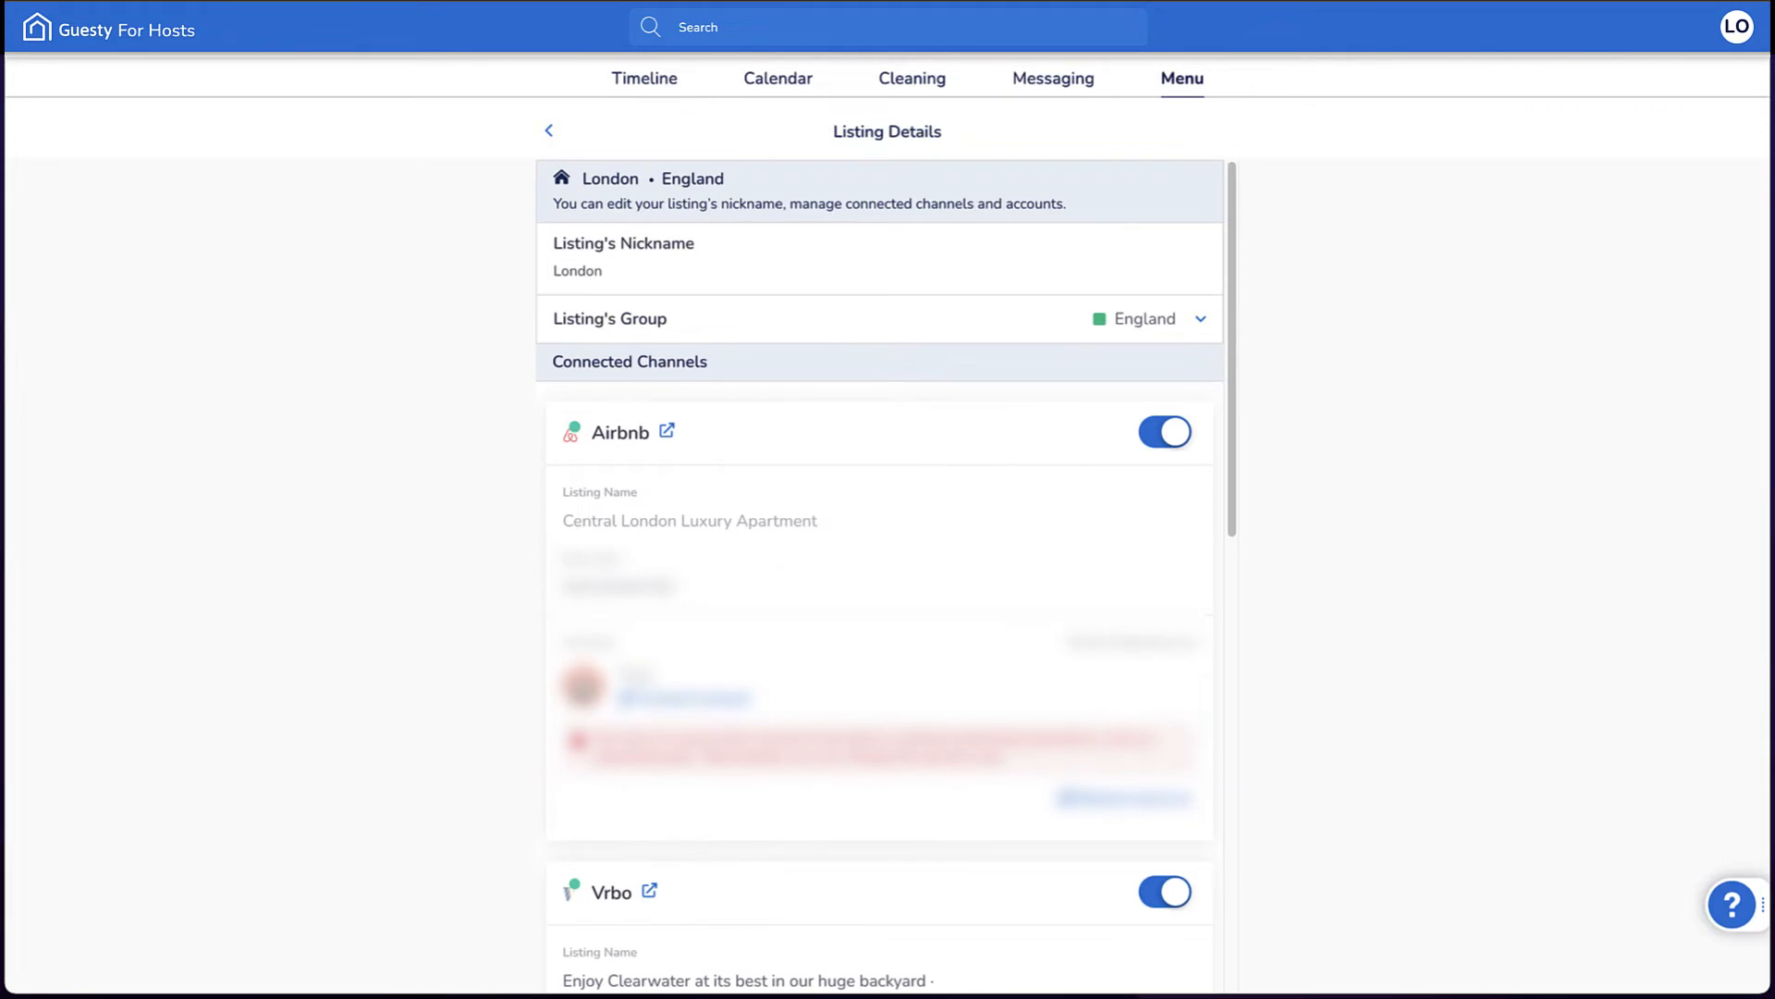
pyautogui.scroll(-3)
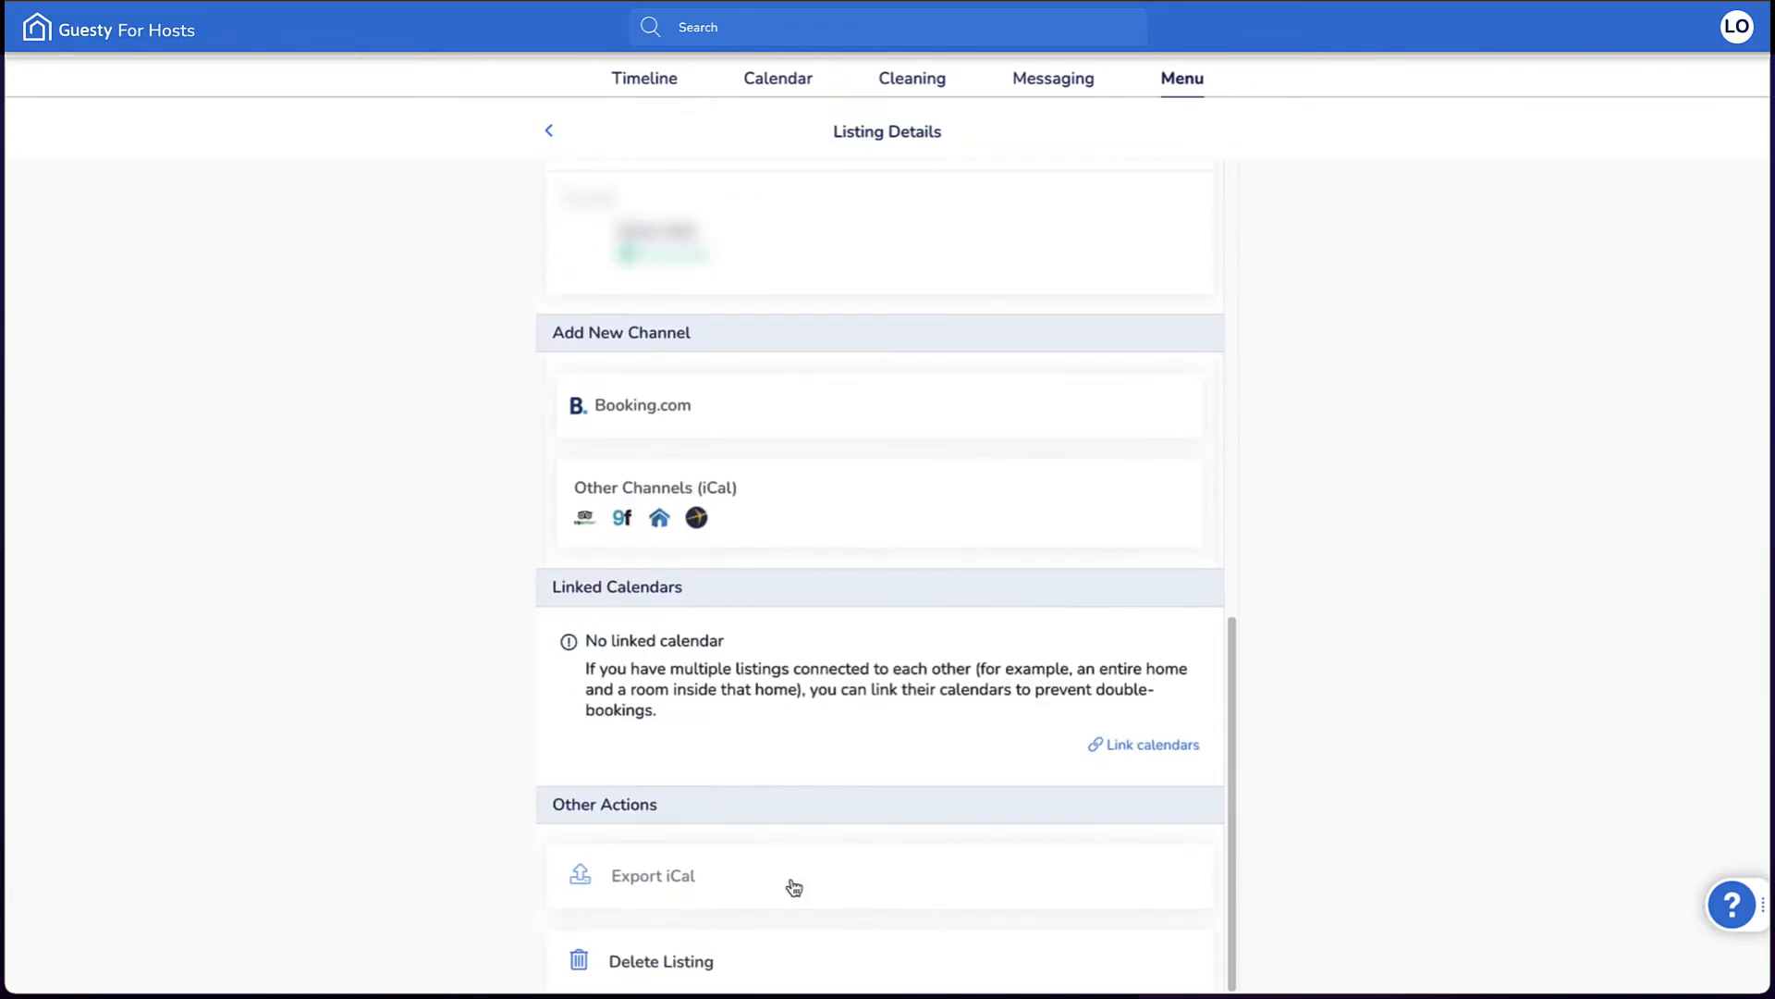
pyautogui.click(651, 874)
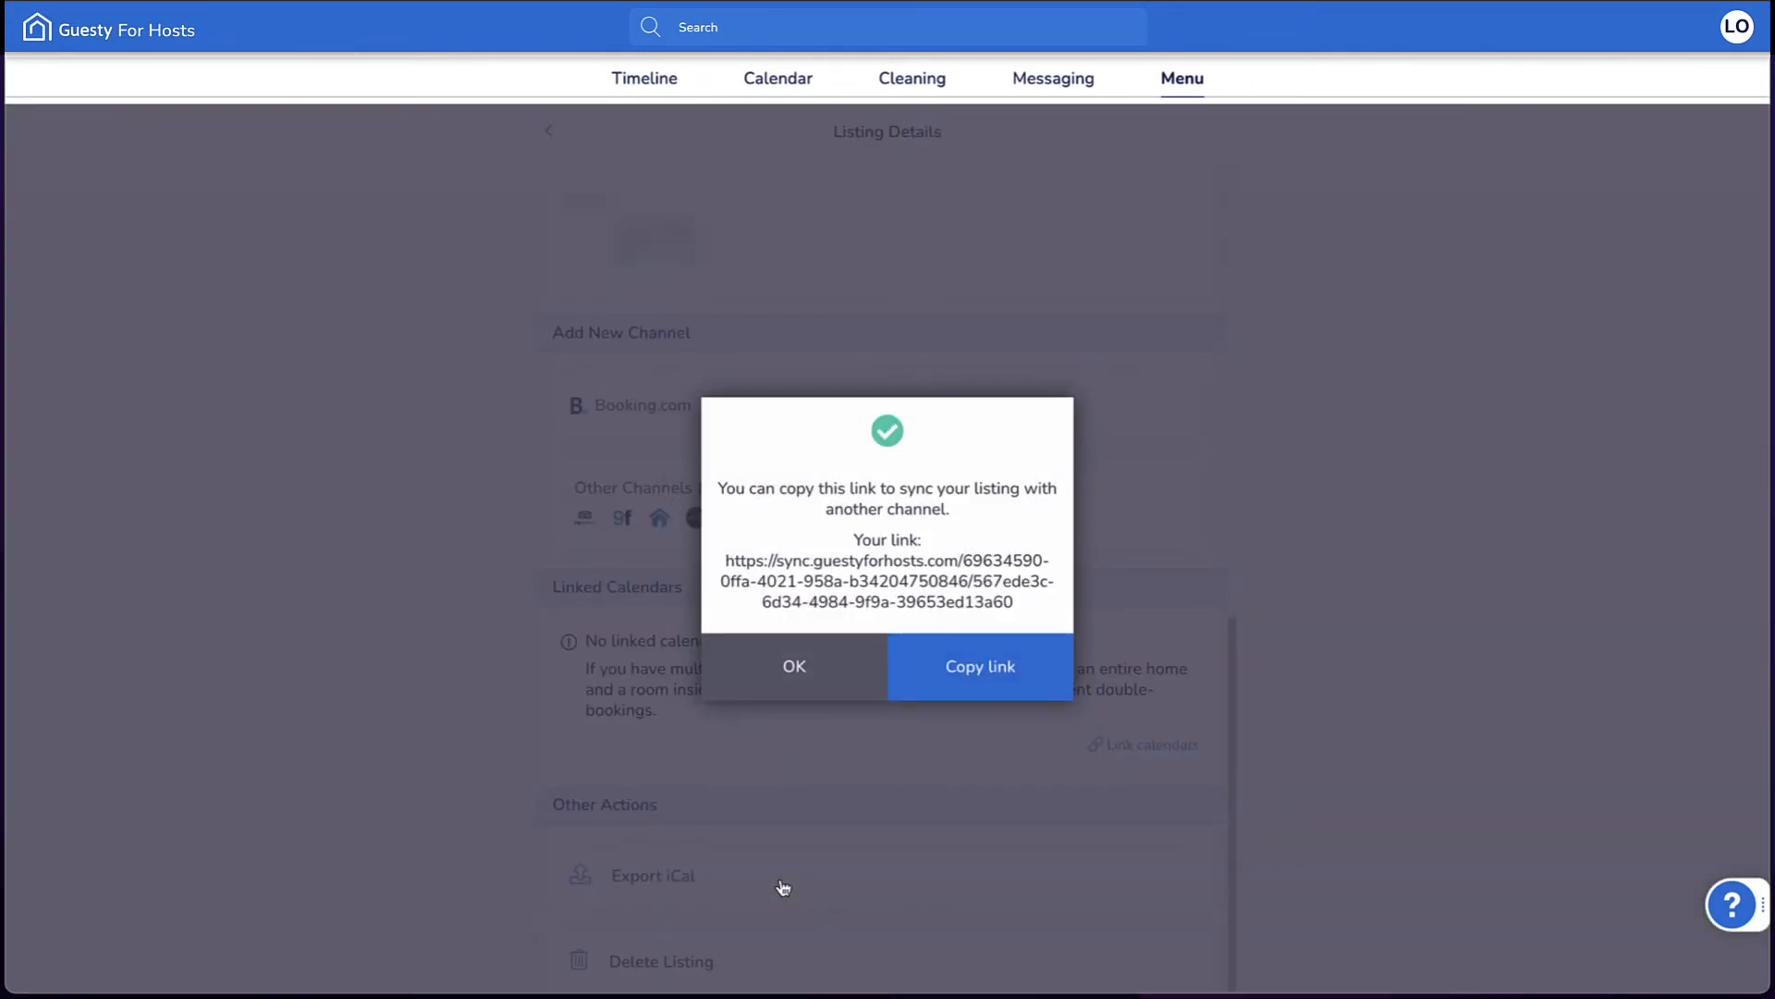
pyautogui.moveTo(917, 749)
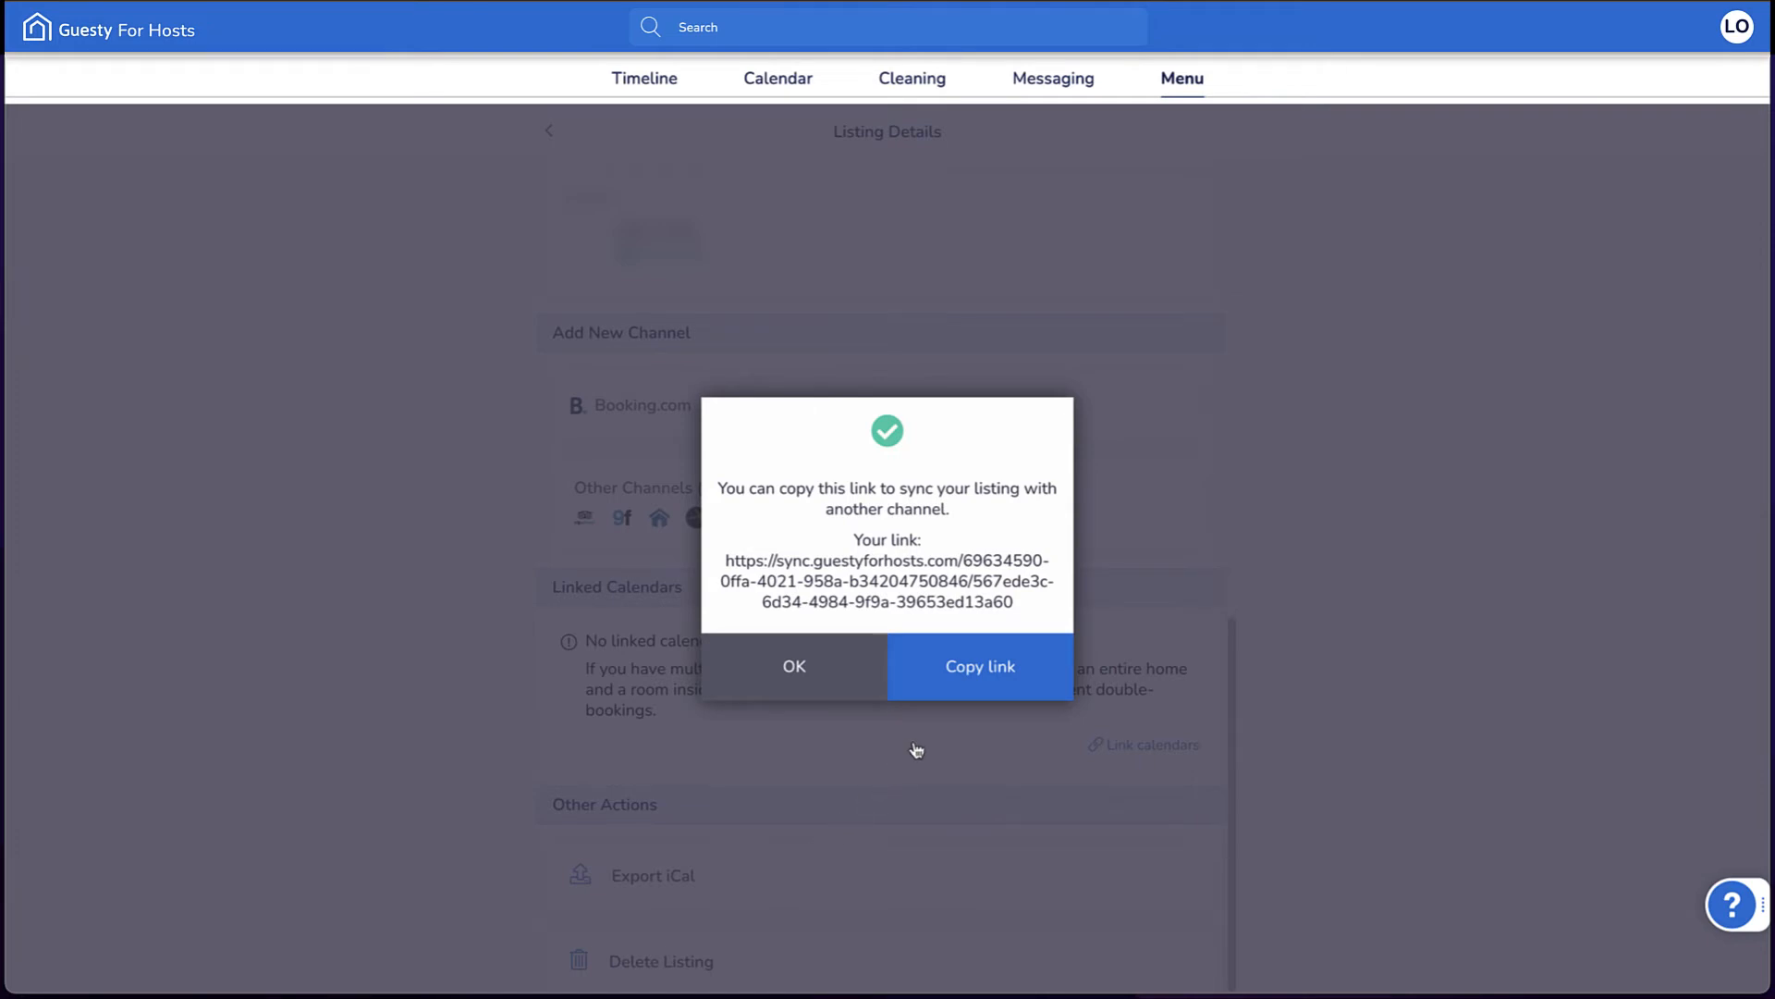
pyautogui.click(793, 666)
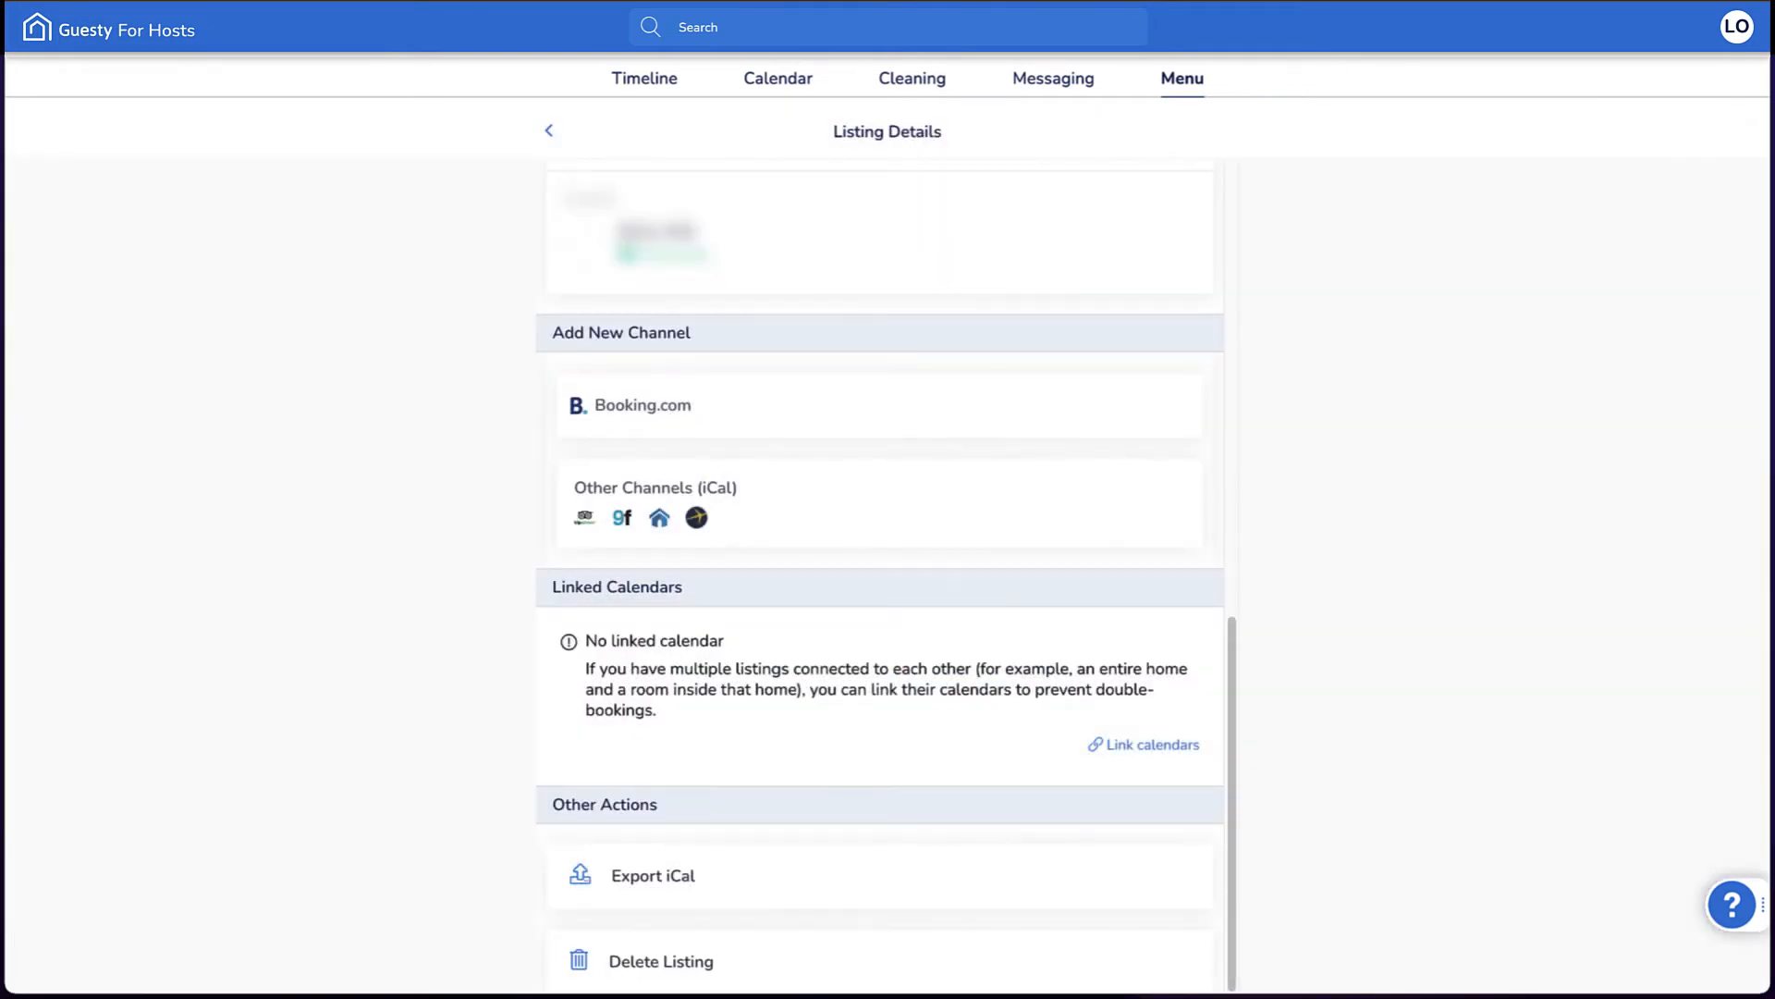
pyautogui.click(779, 78)
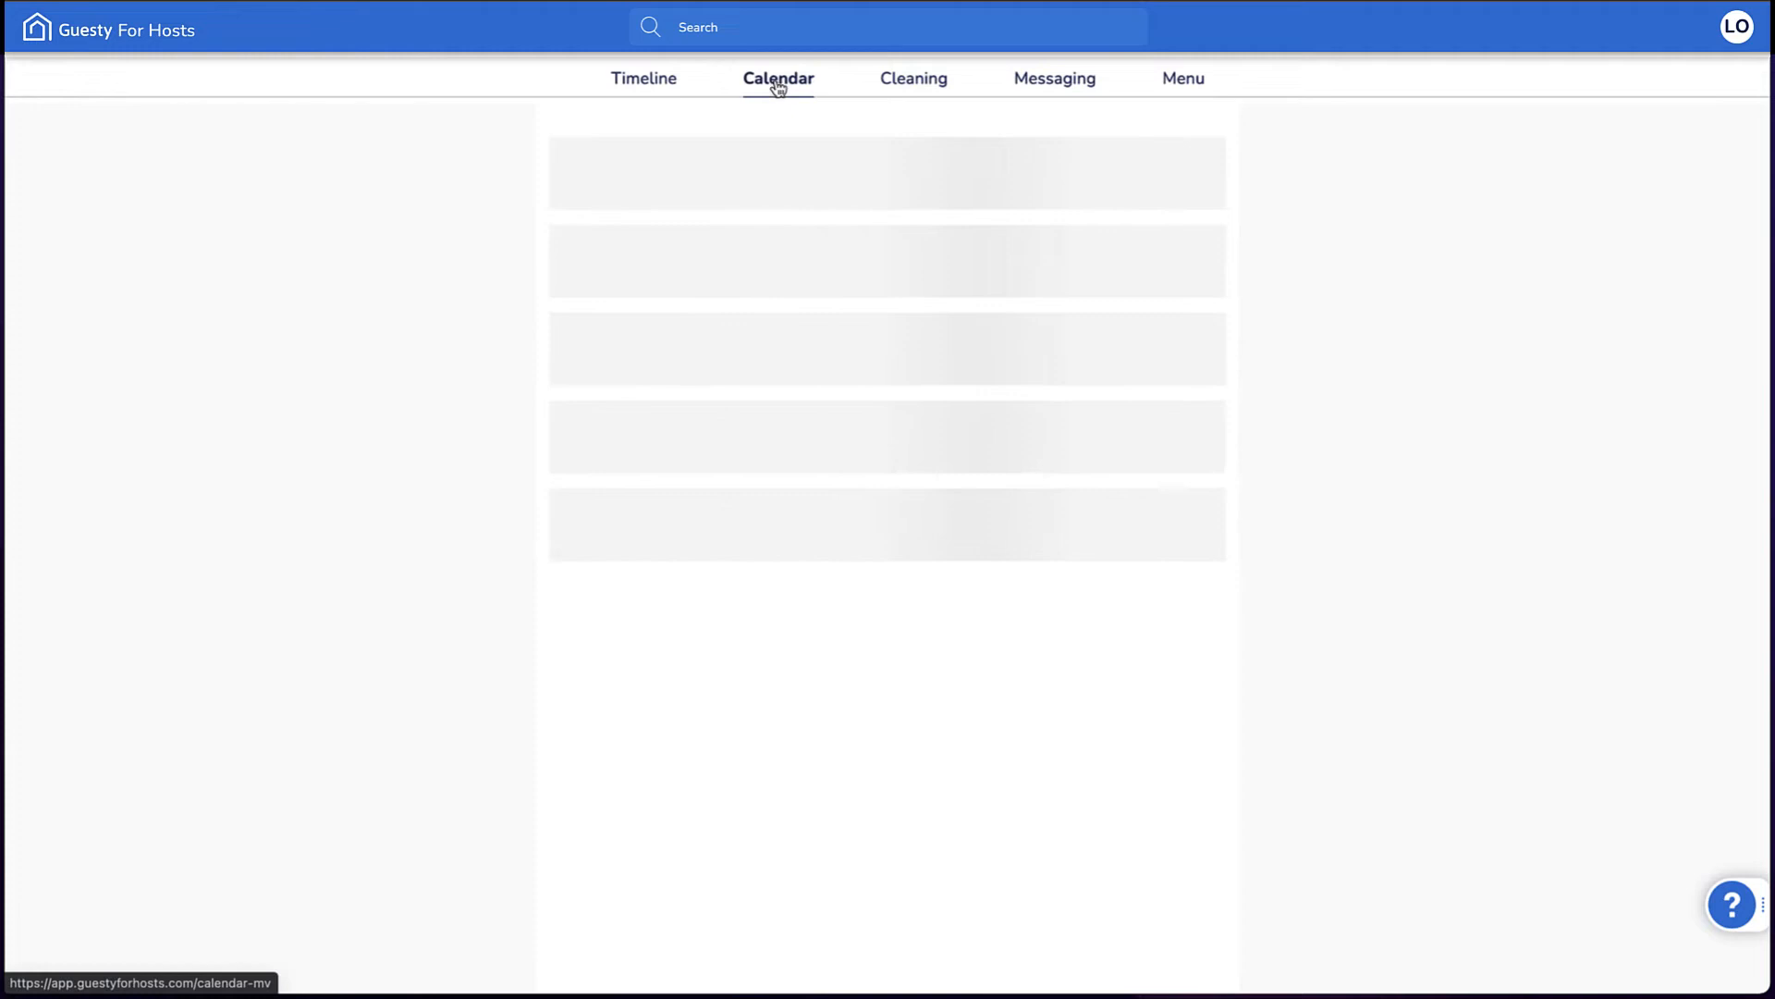
# Set London's 23–26 April dates to Blocked in Update Price and Availability, then return to the menu.
pyautogui.click(778, 78)
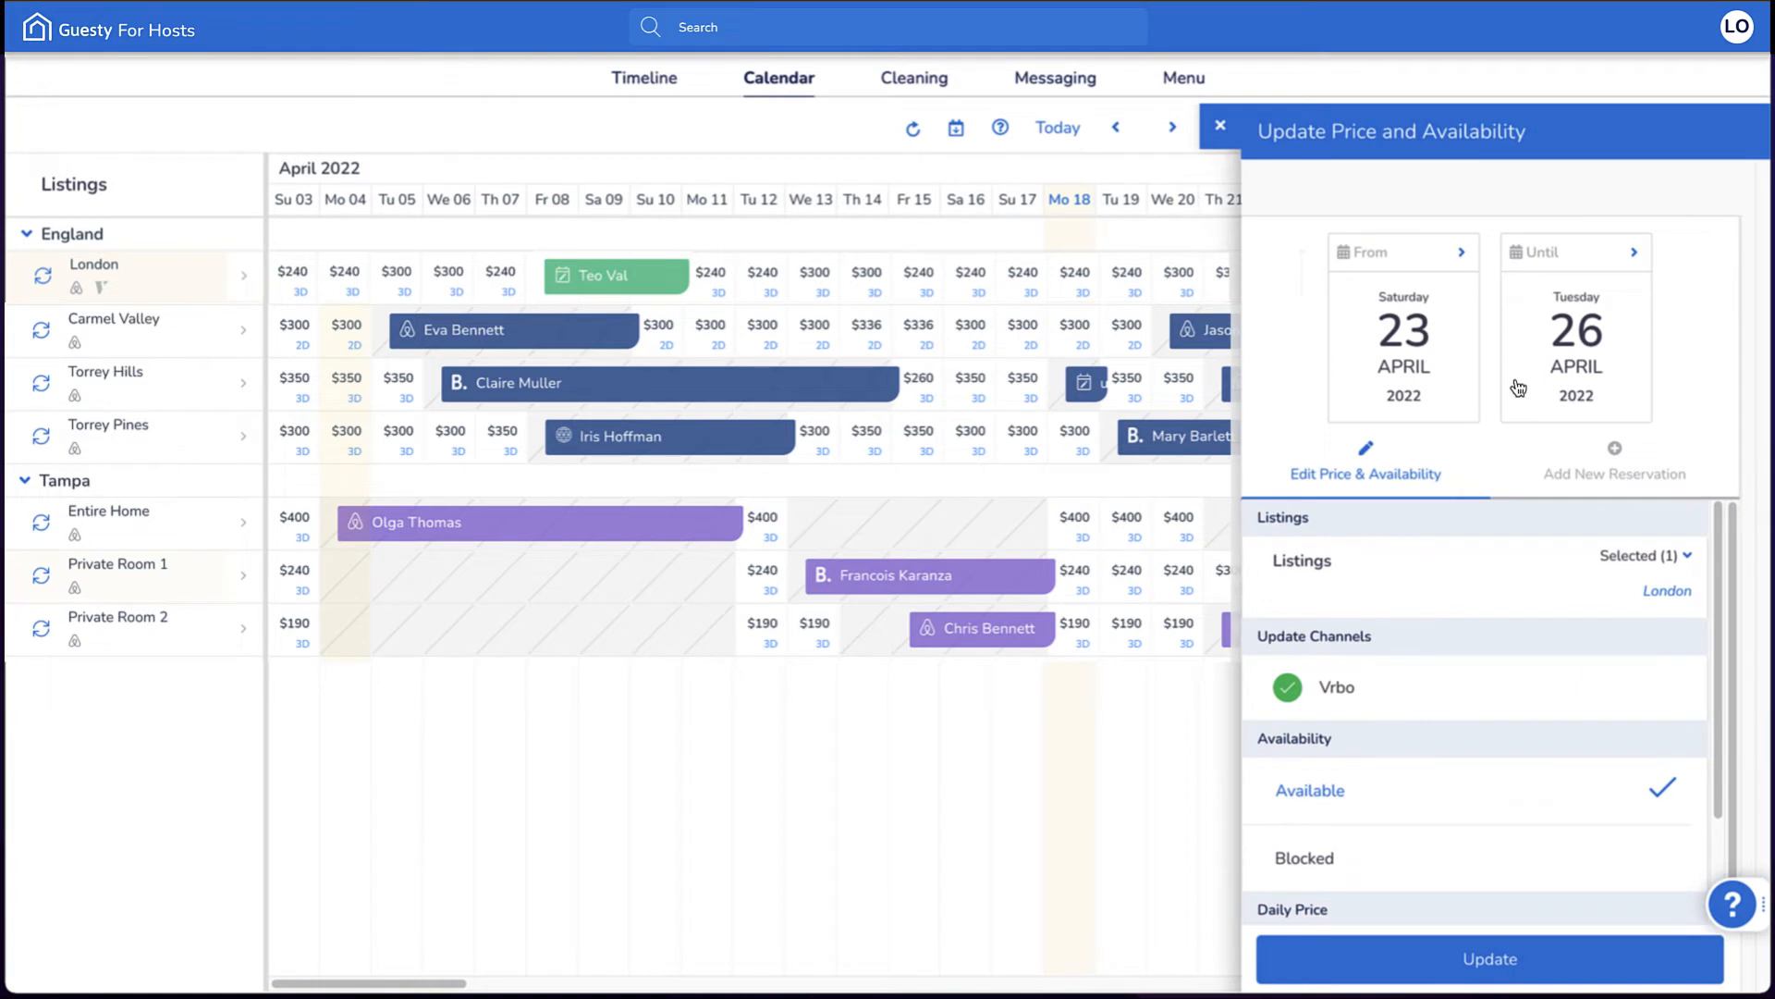
pyautogui.click(1303, 856)
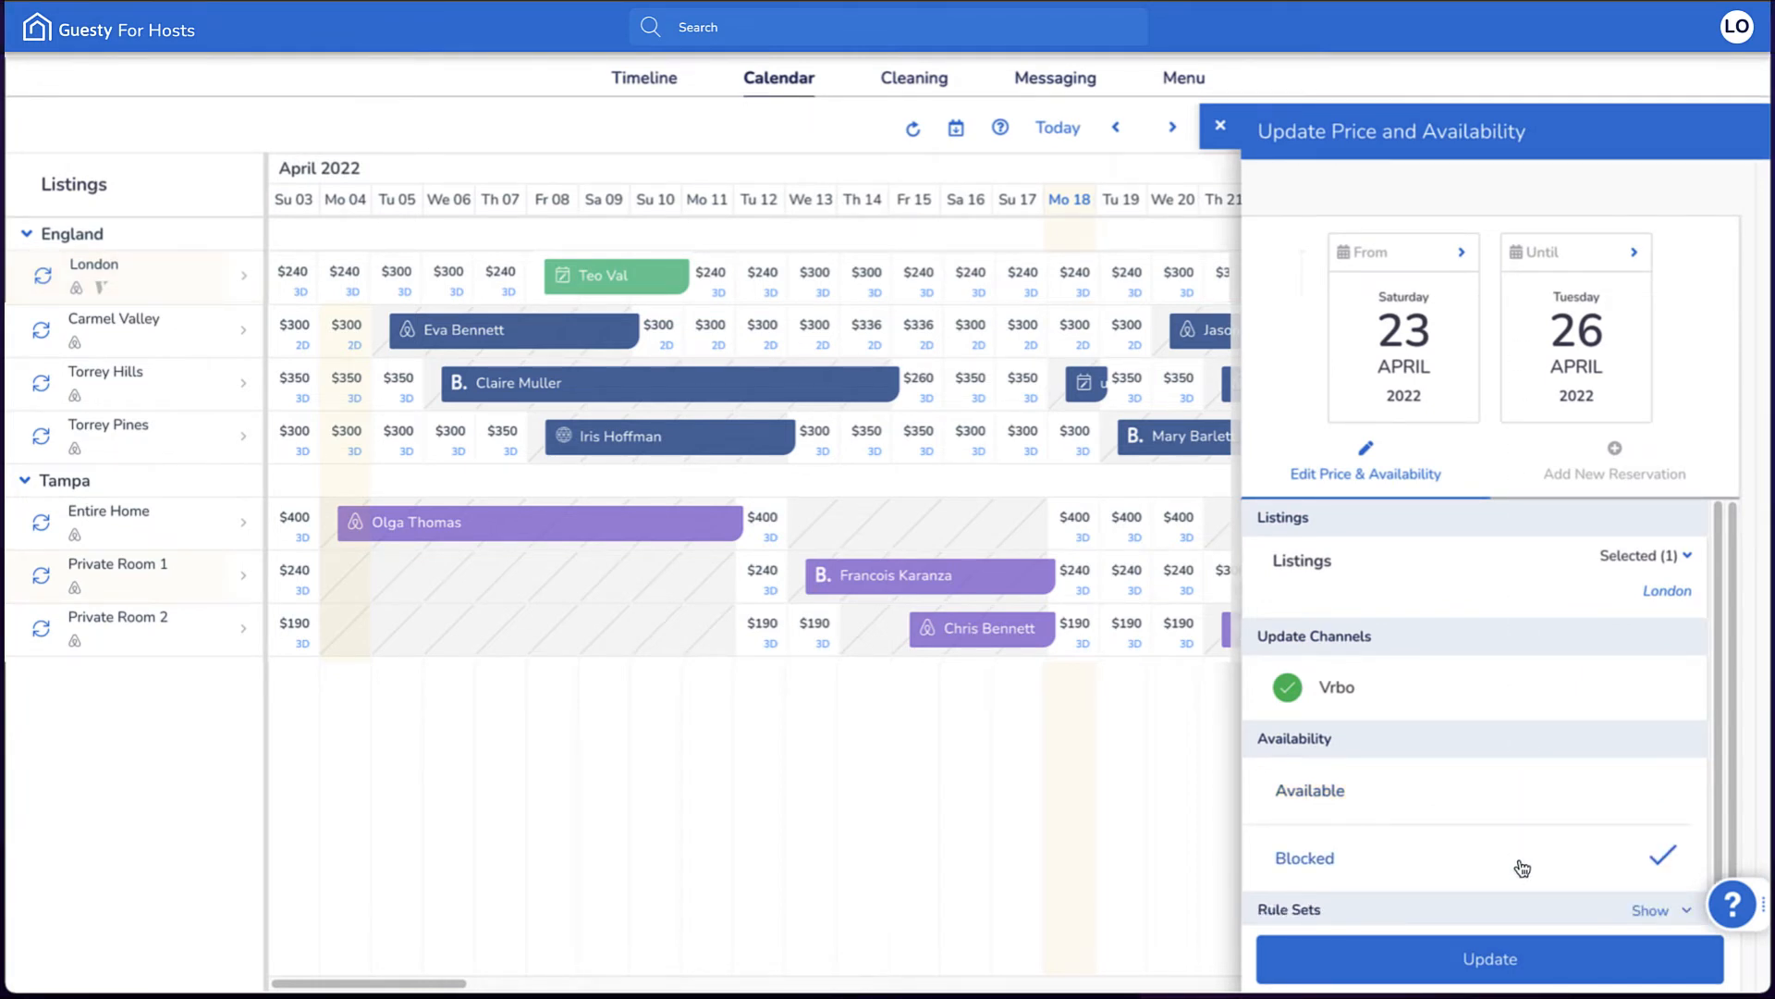
pyautogui.click(1182, 77)
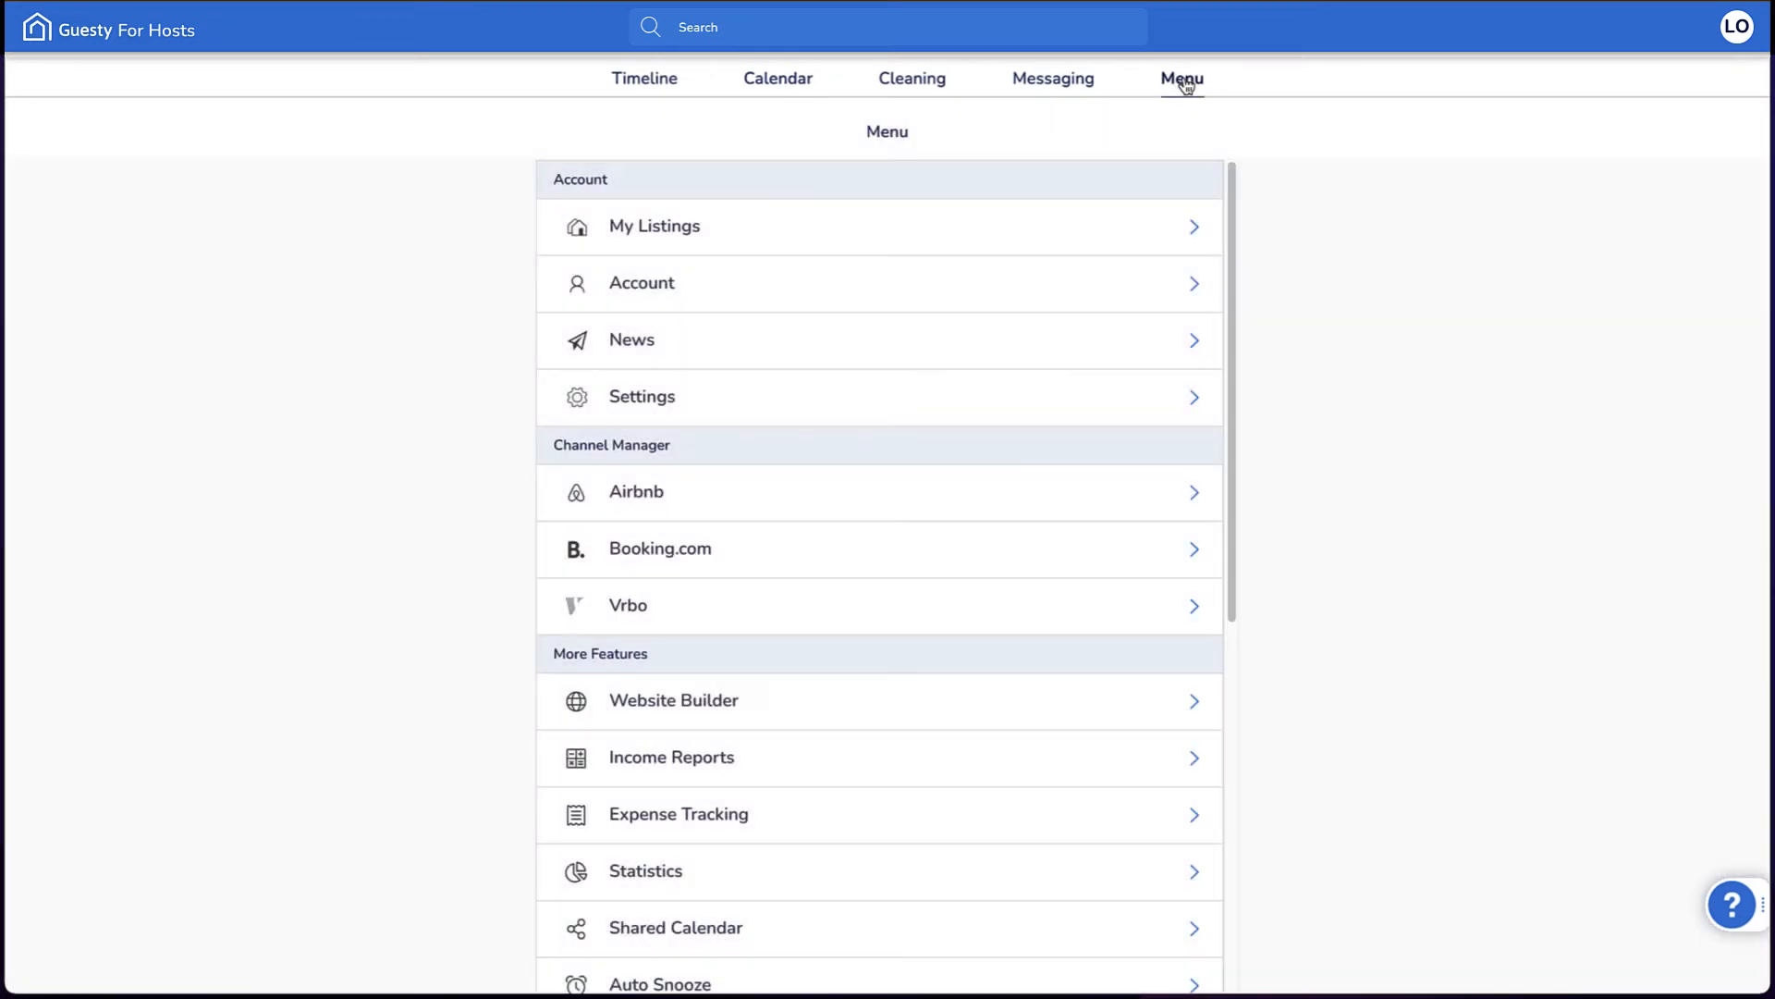
# In Vrbo Rates, give the Clearwater listing a 10% markup and update it.
pyautogui.click(627, 605)
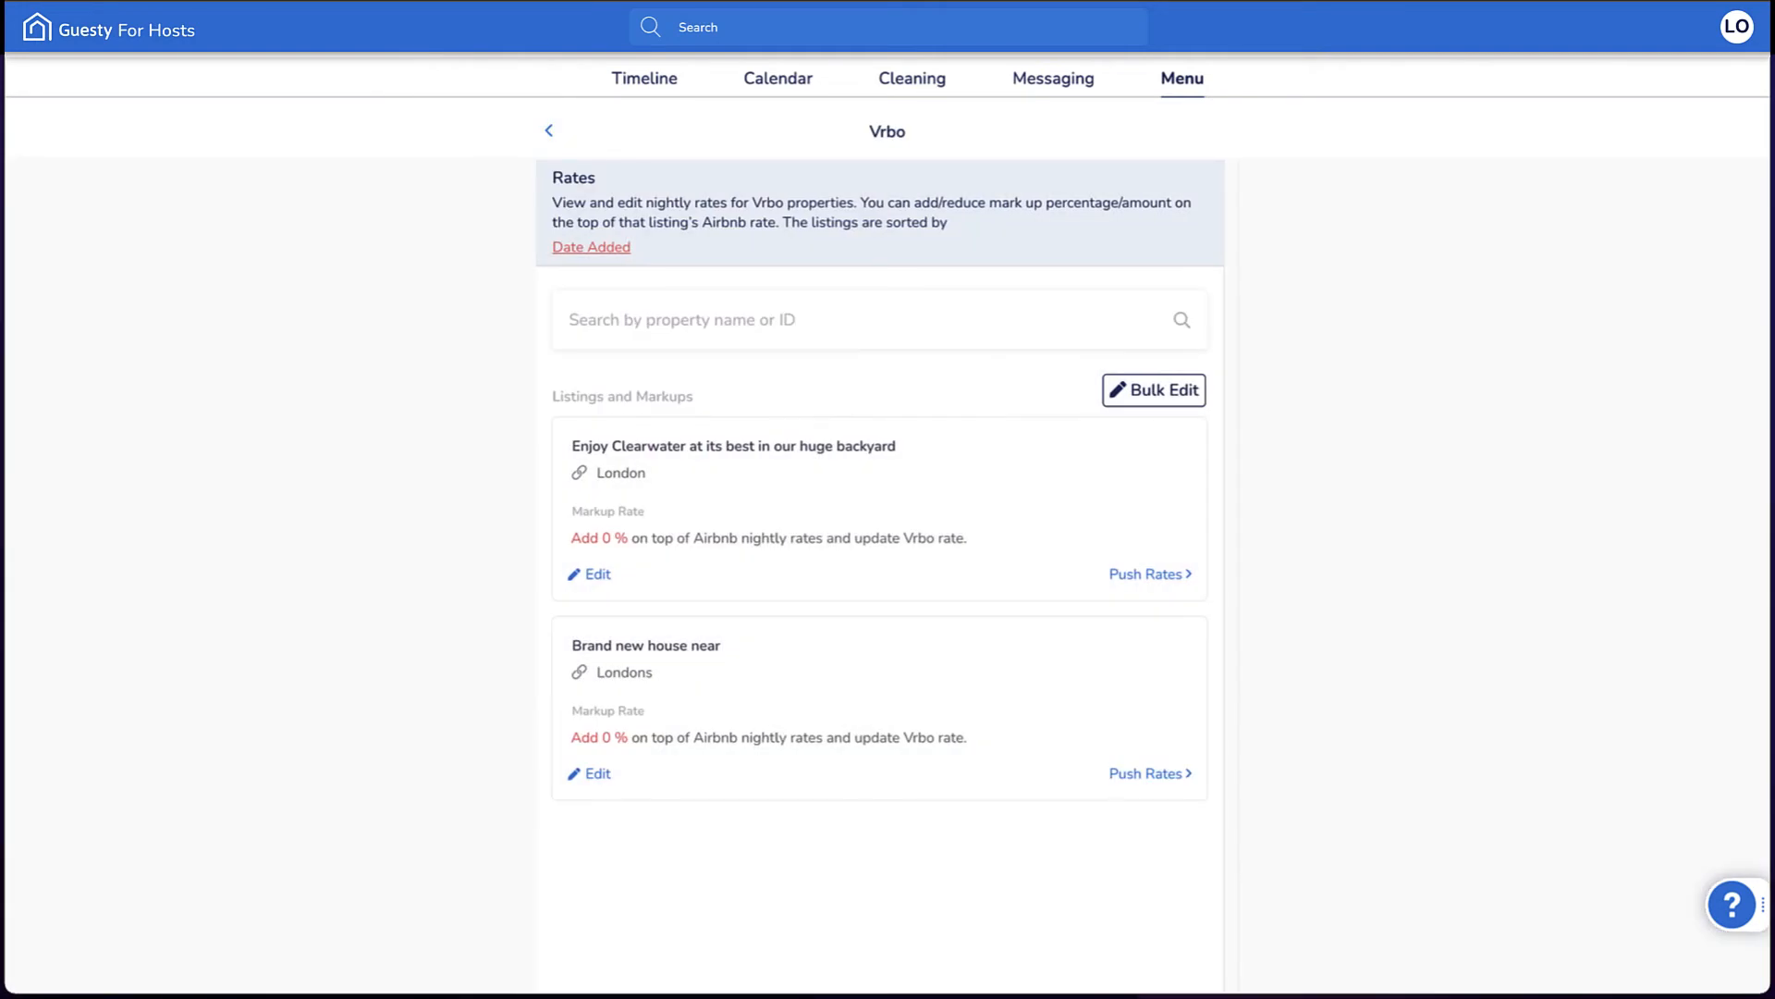
pyautogui.click(588, 573)
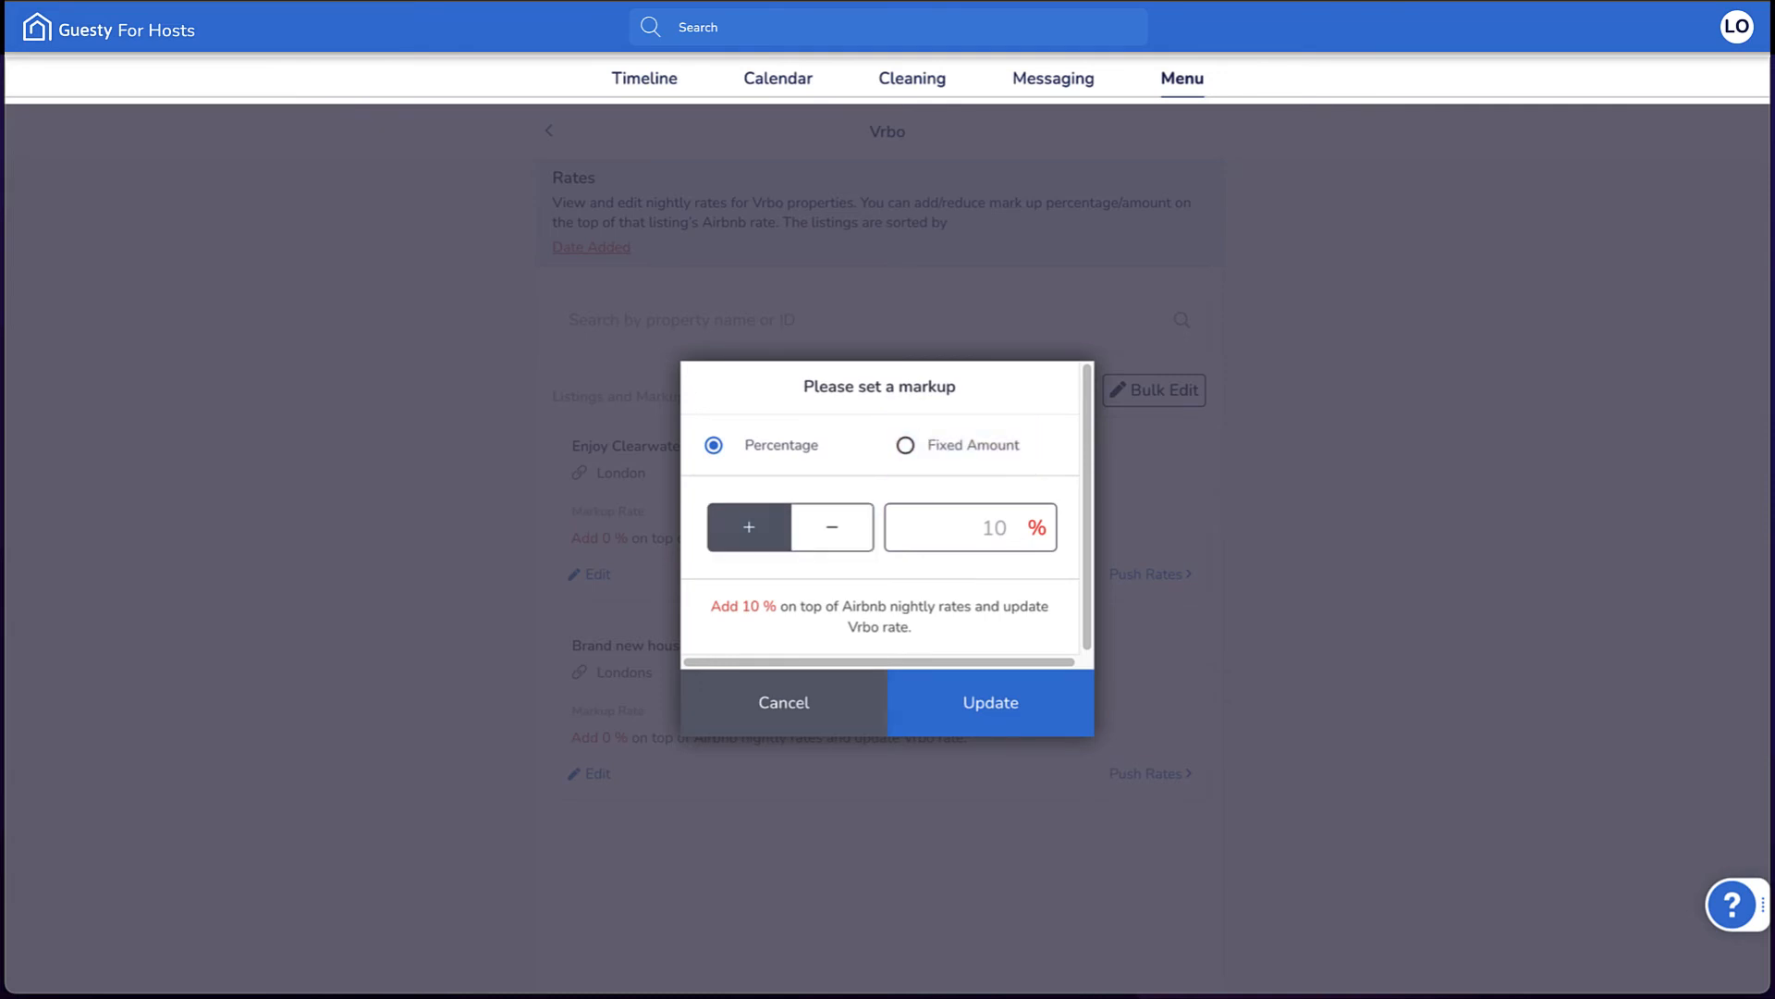
pyautogui.moveTo(984, 775)
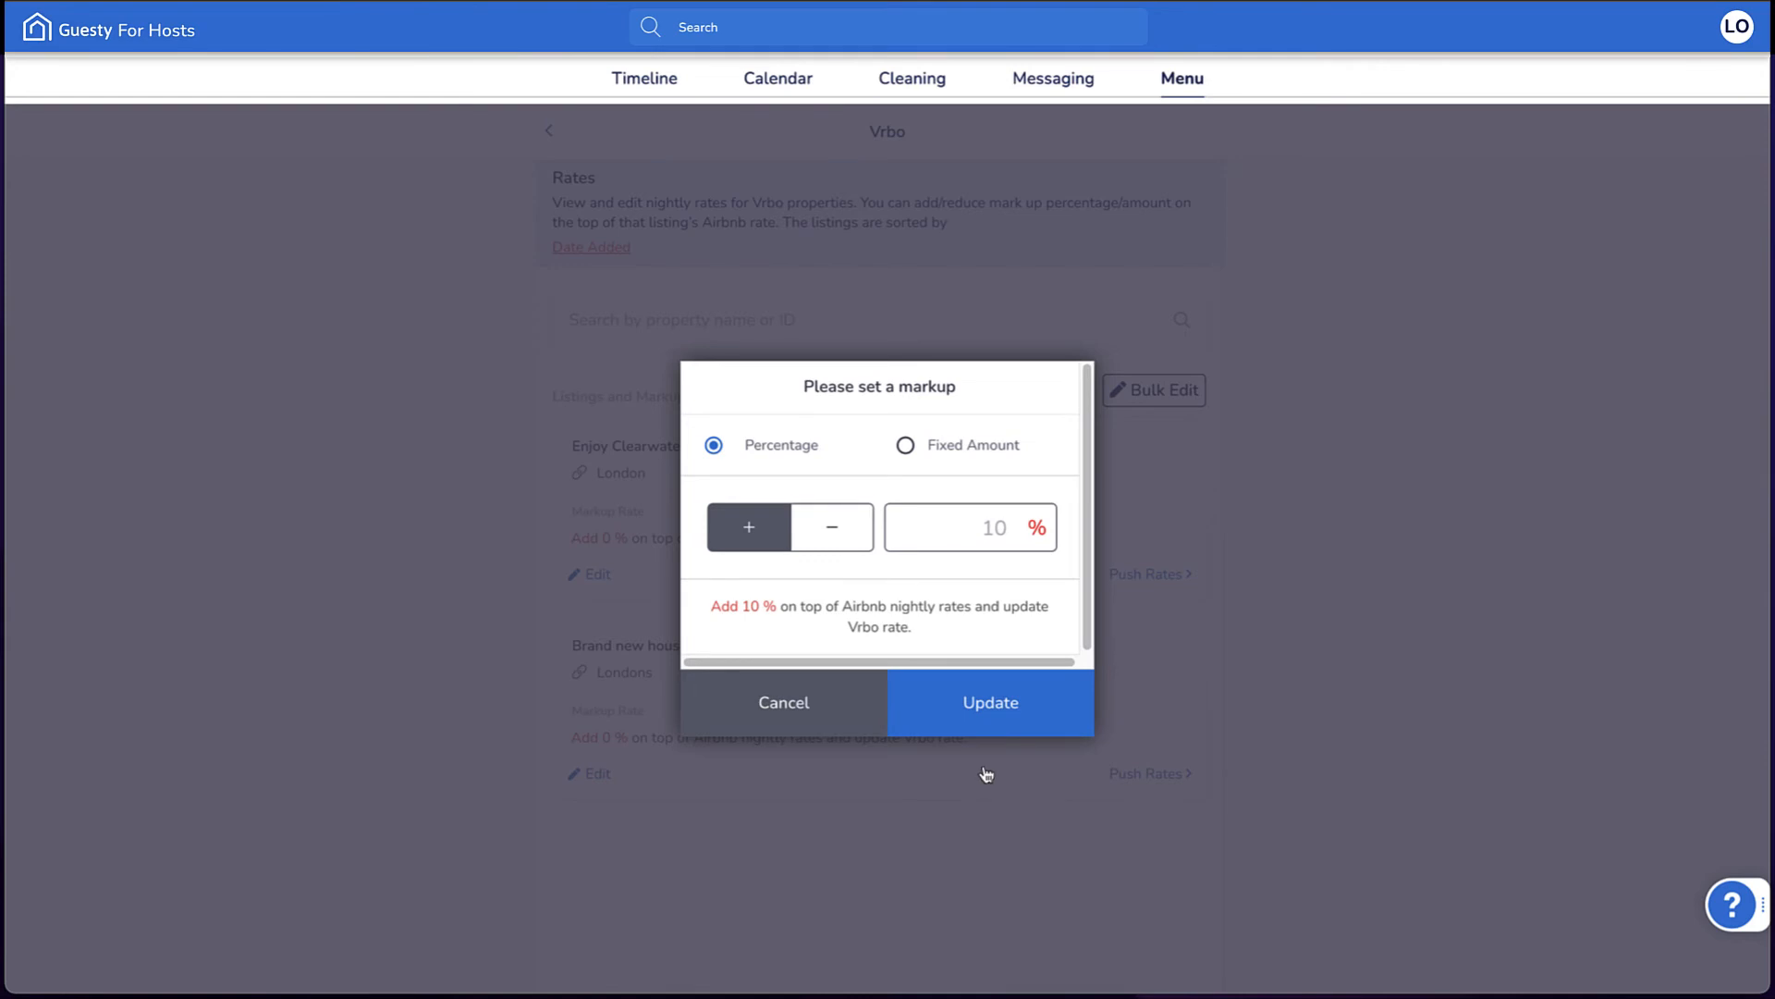
pyautogui.click(987, 702)
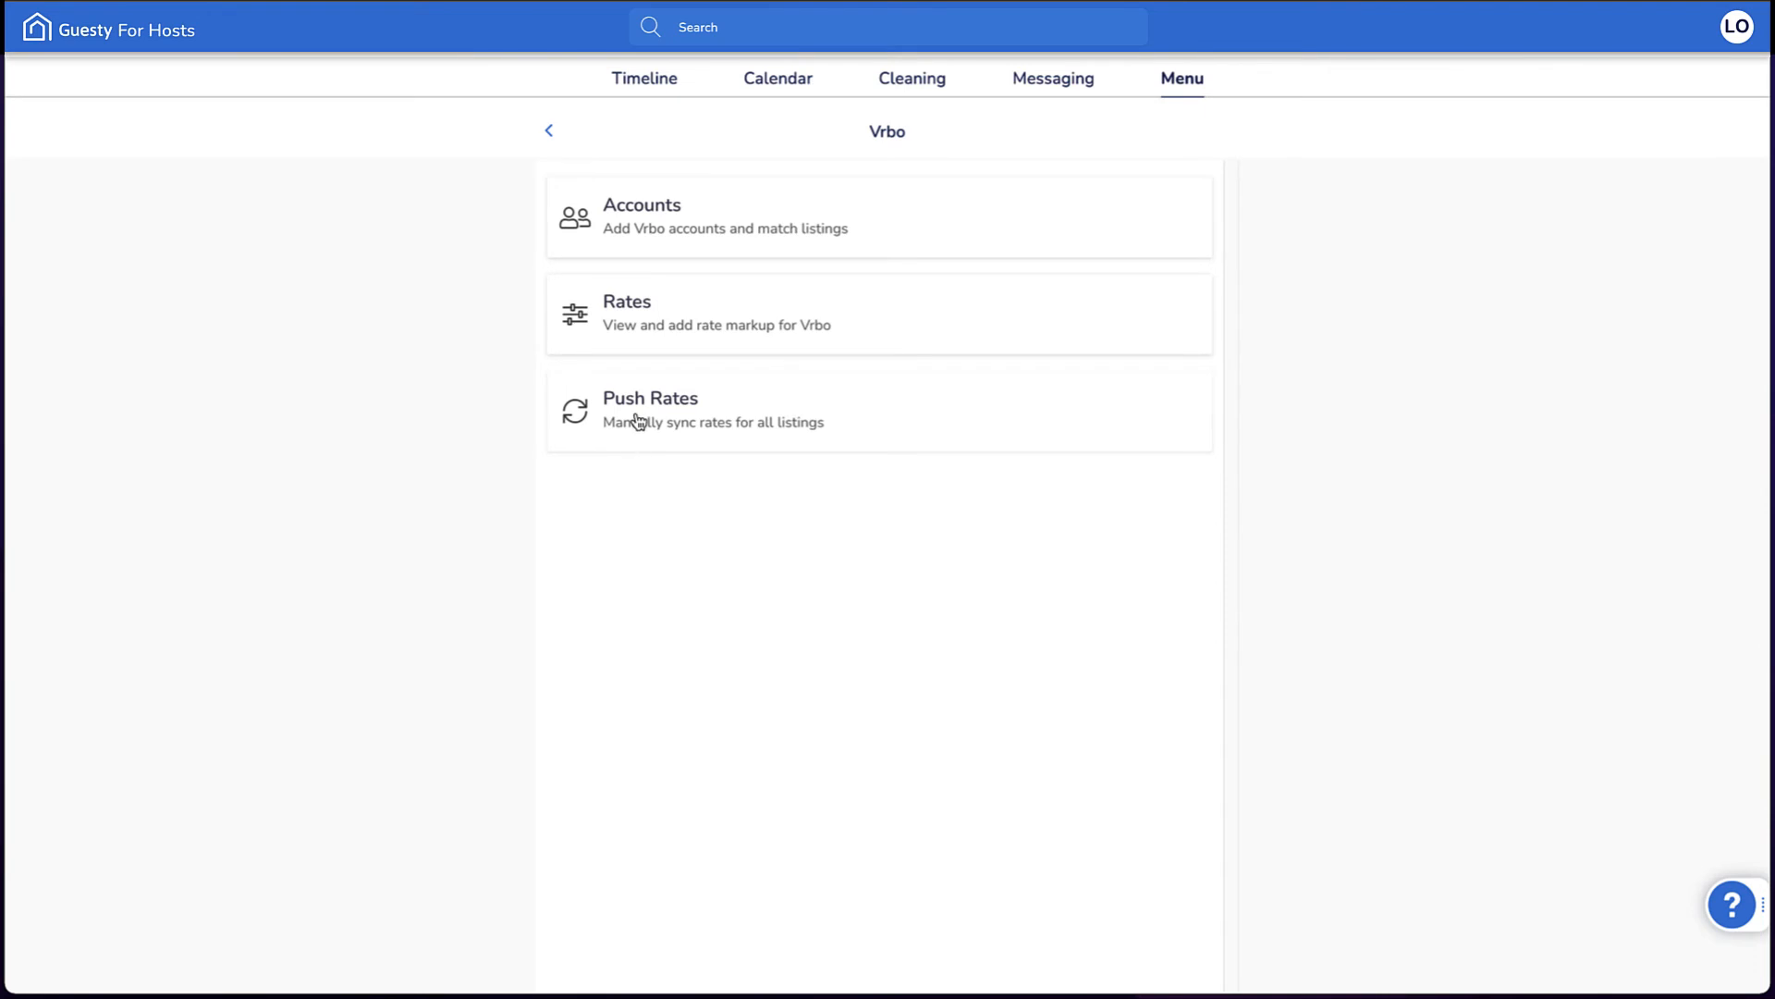
# Push rates to all Vrbo listings with Sync minimum duration of stay kept on.
pyautogui.click(651, 410)
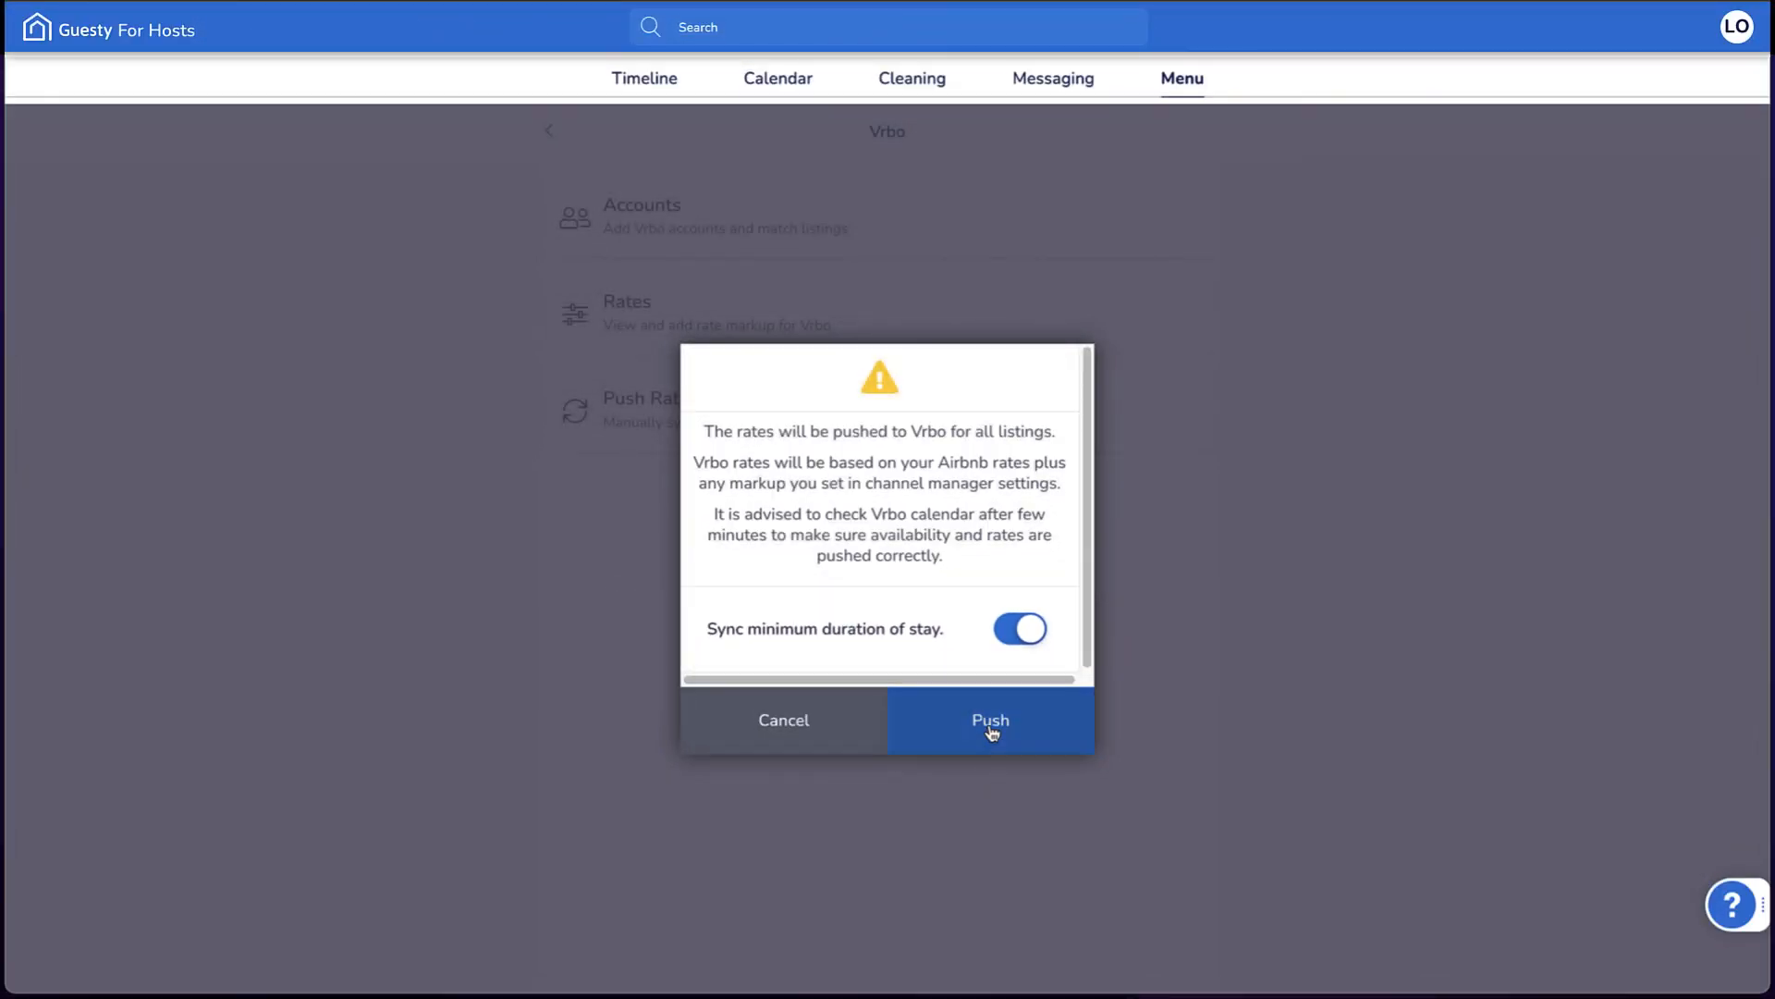
pyautogui.click(987, 720)
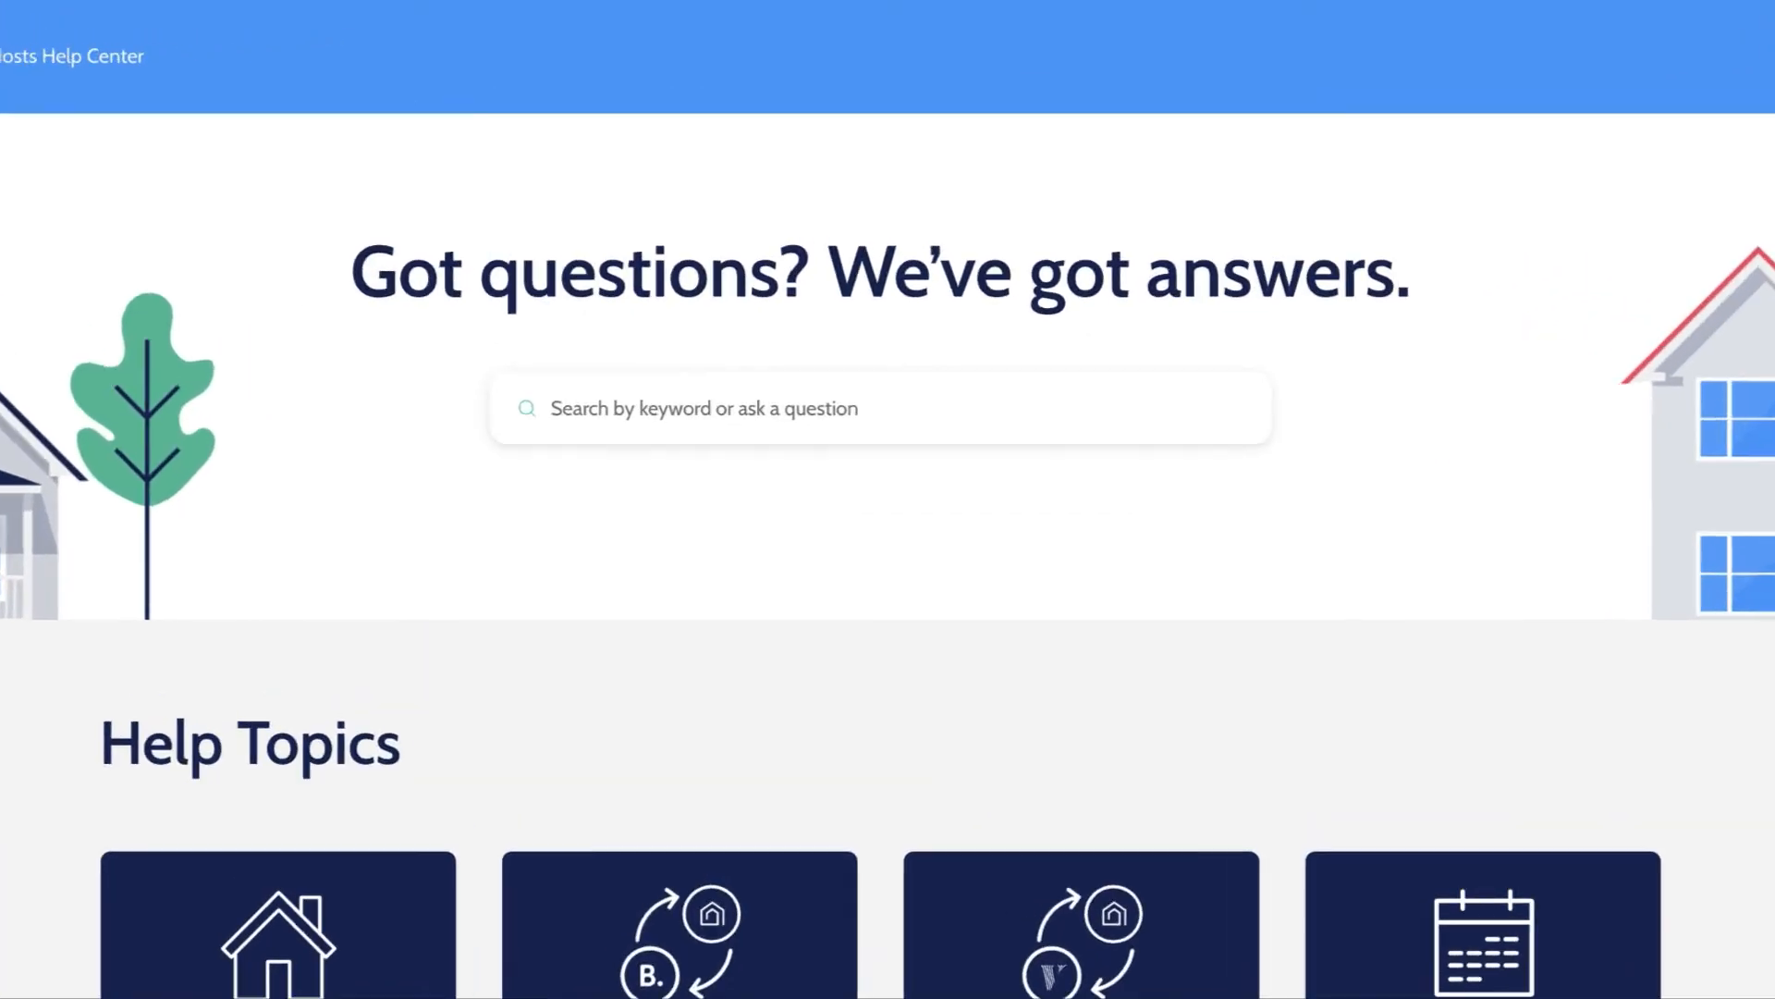
# Search the Help Center for "How to get started".
pyautogui.write('How to get')
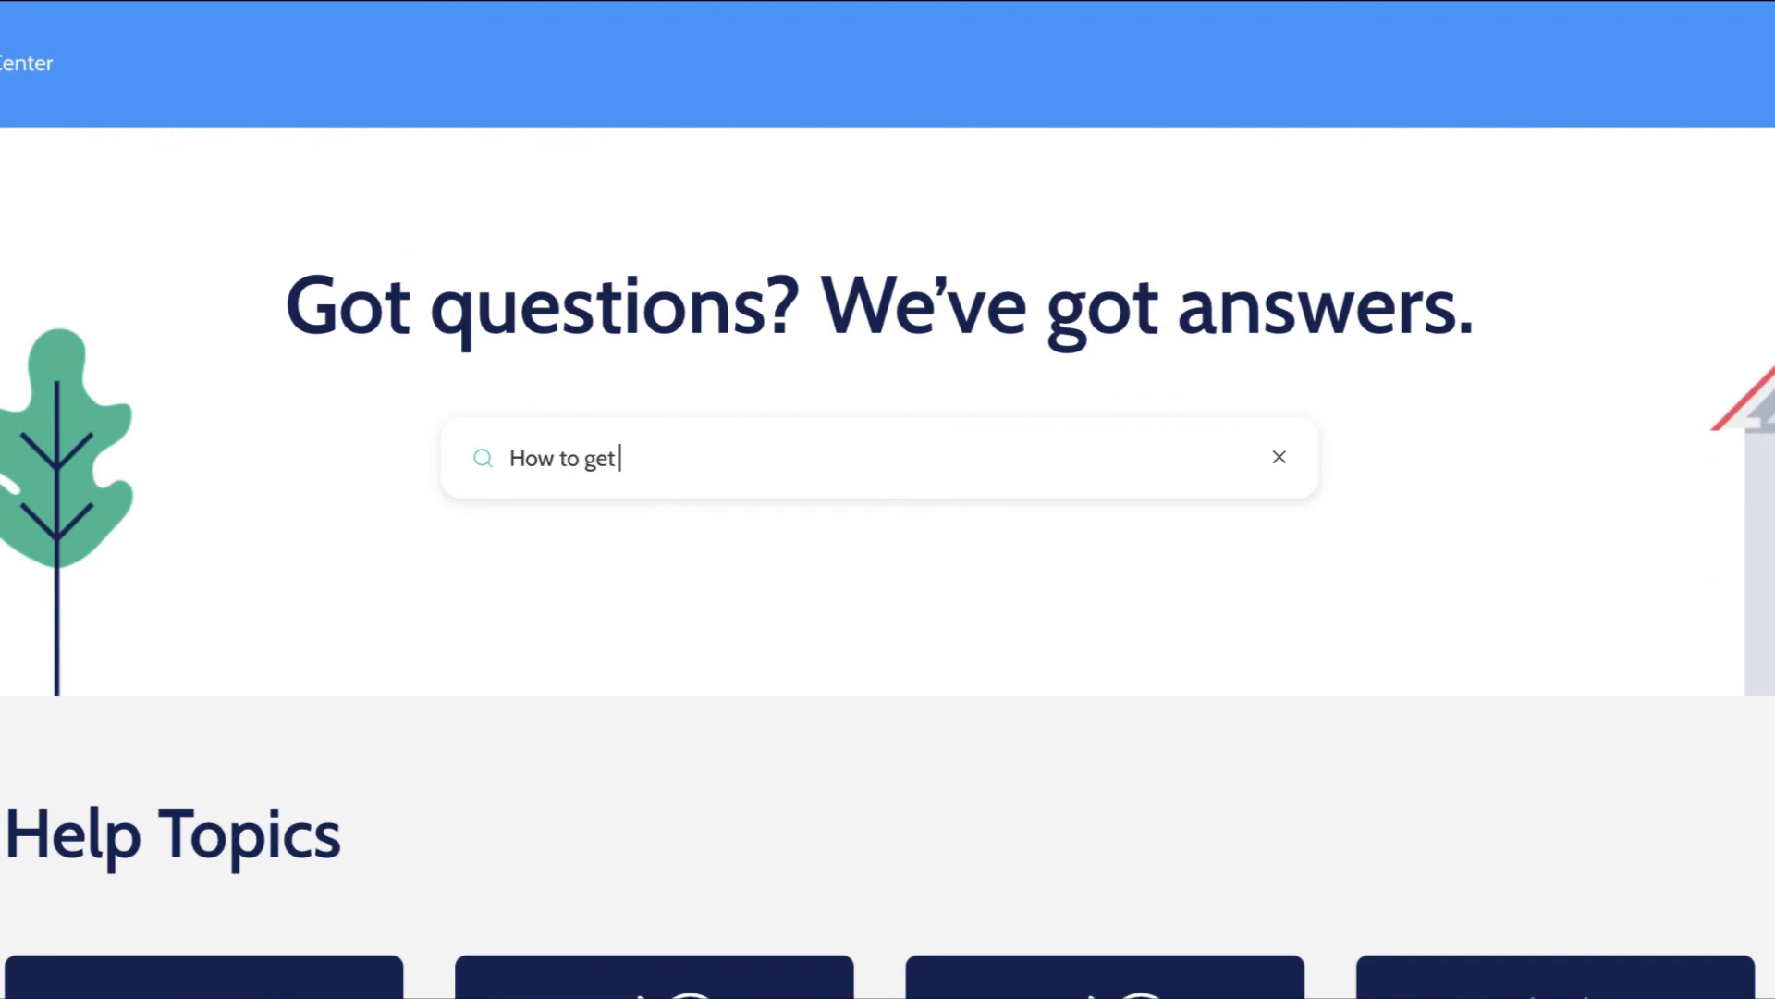
pyautogui.write('started')
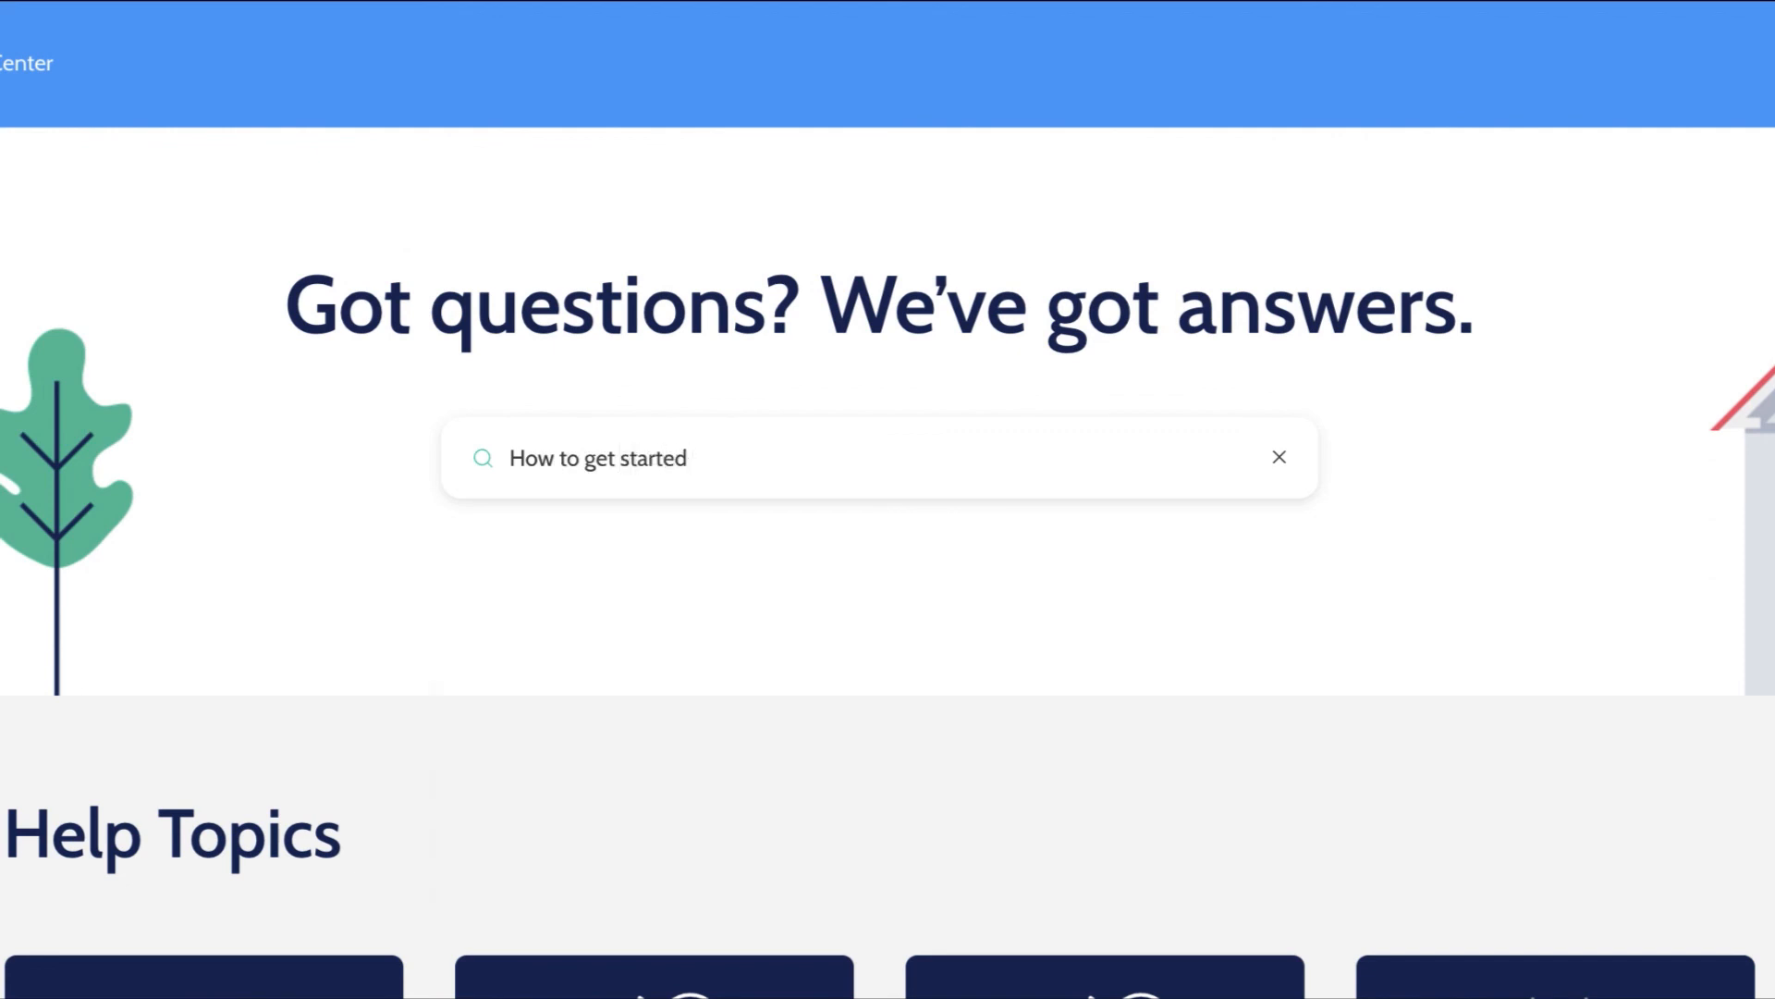